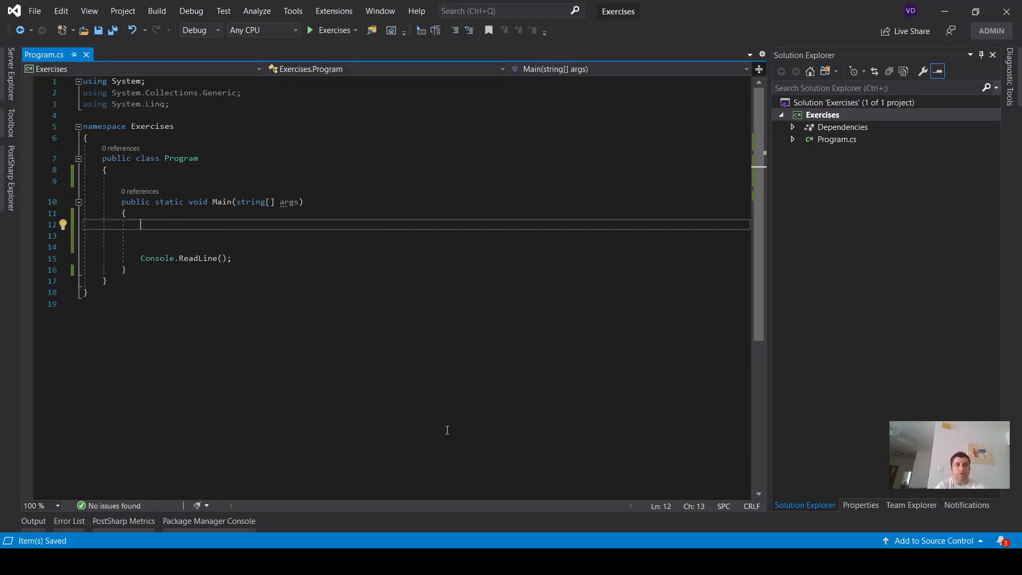
Declare int[] numbers = { 1, 2, 3, 4, 5, 6, 7, 8, 9 } inside Main.
type("int")
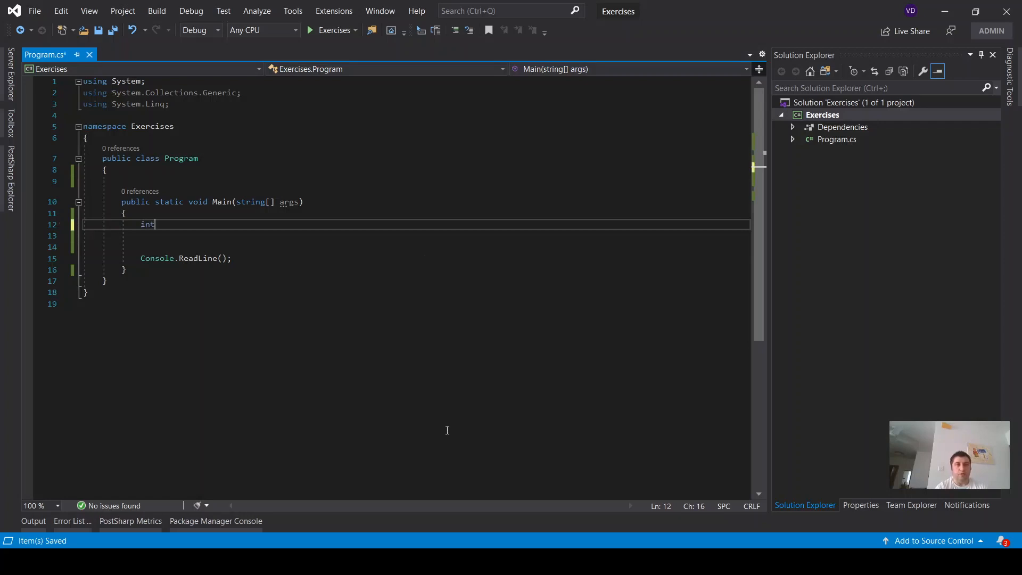
type("[]")
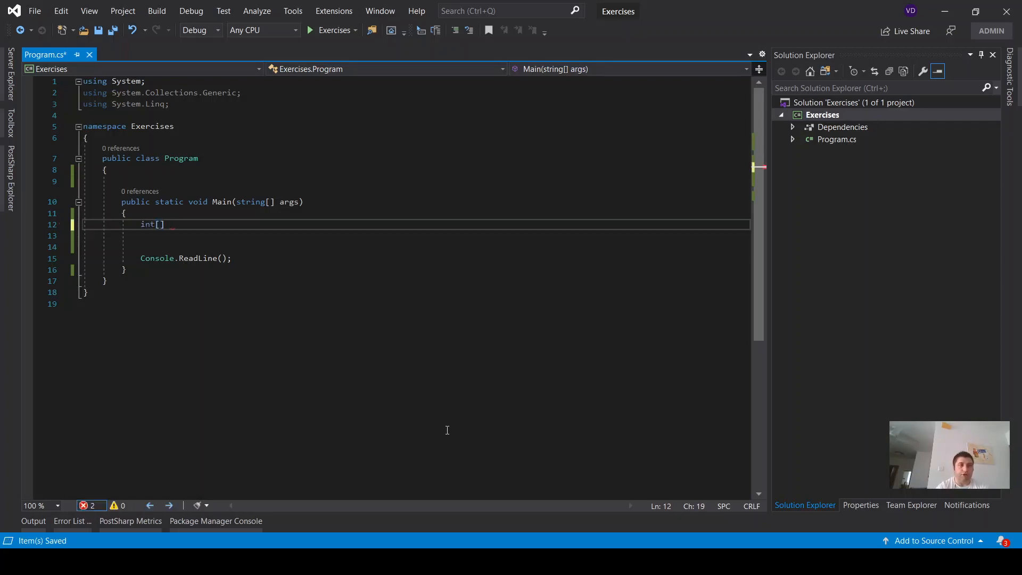
type("numbers=")
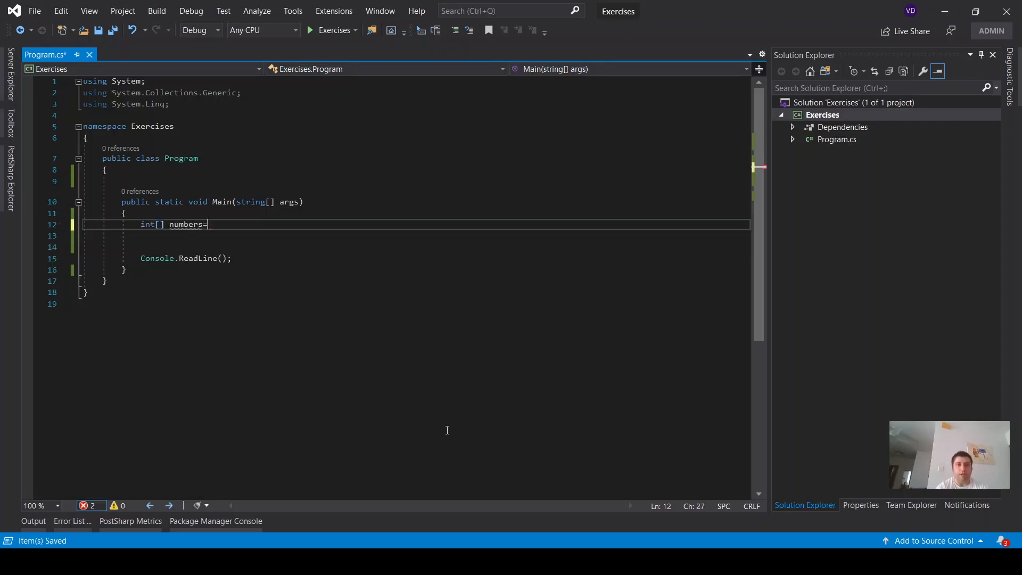
type("{ }")
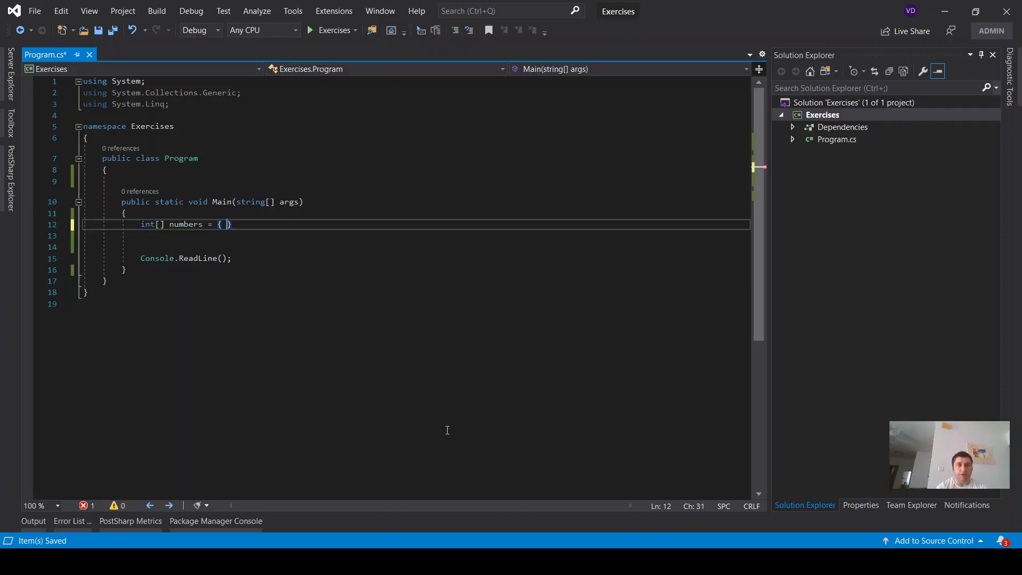
type("1,2,3,4,")
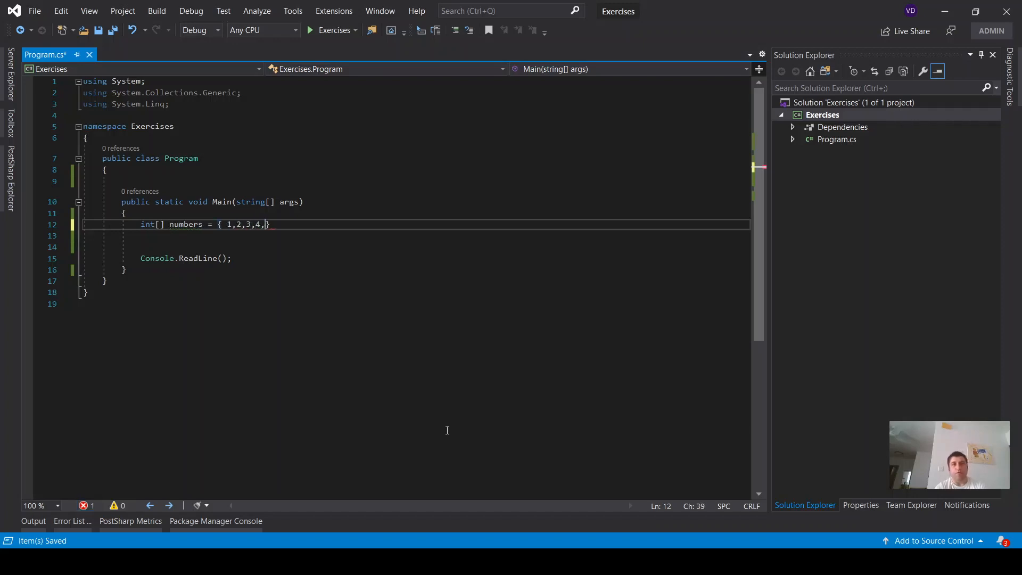
type("5,6,7,8,")
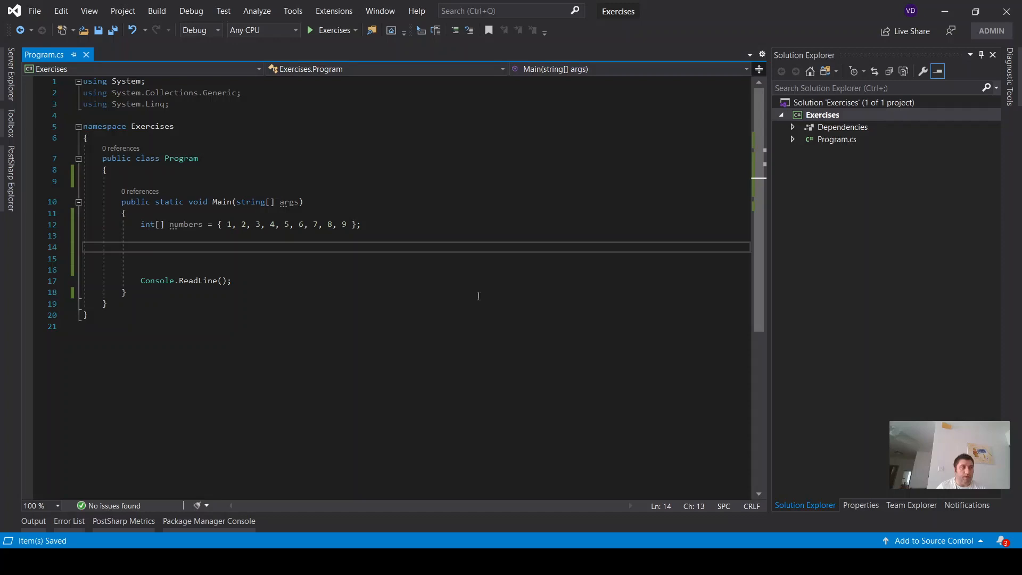
Add an // aggregator operator comment and begin the declaration var query1 =.
type("//")
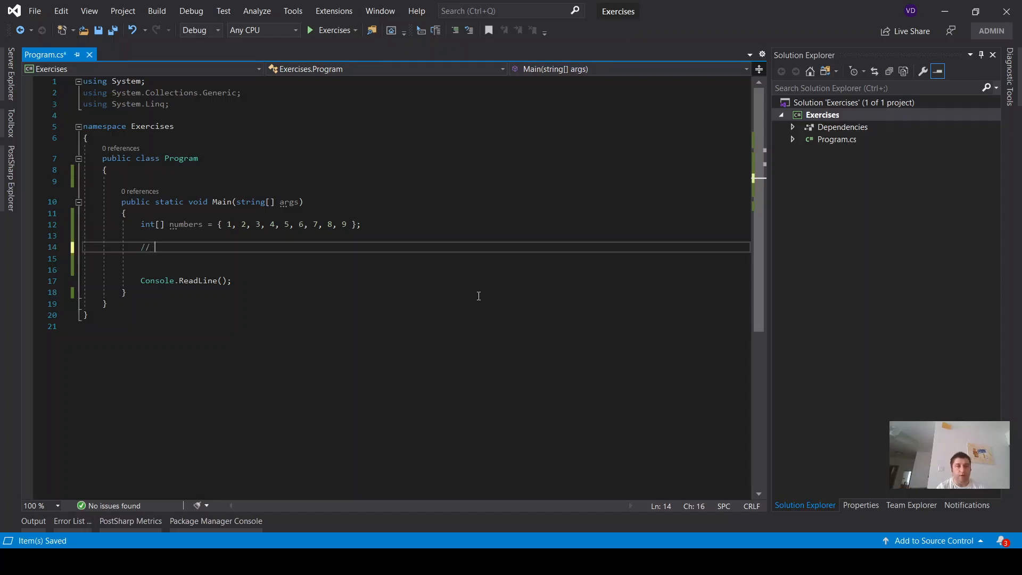
type("aggrega")
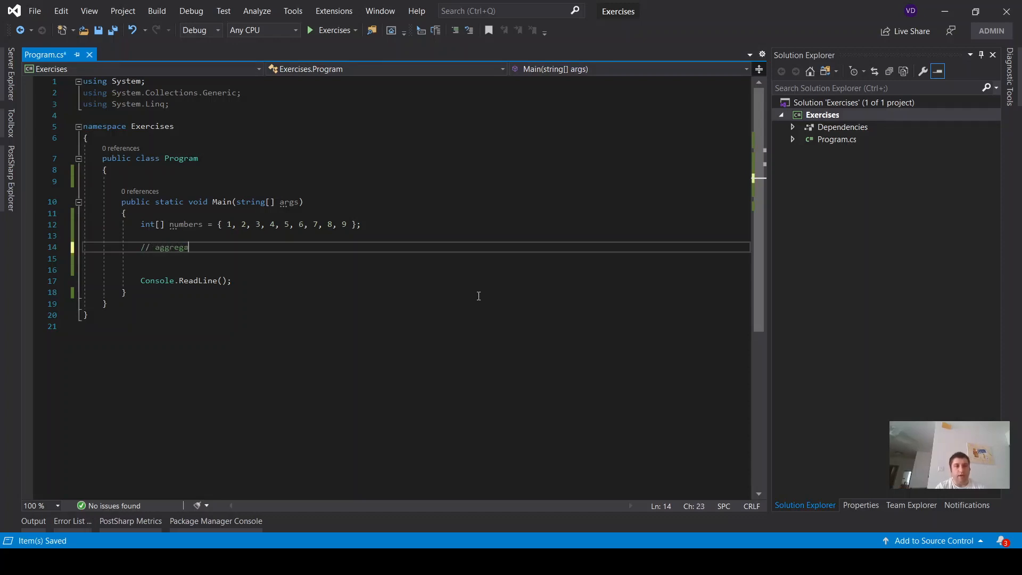
type("ator opera")
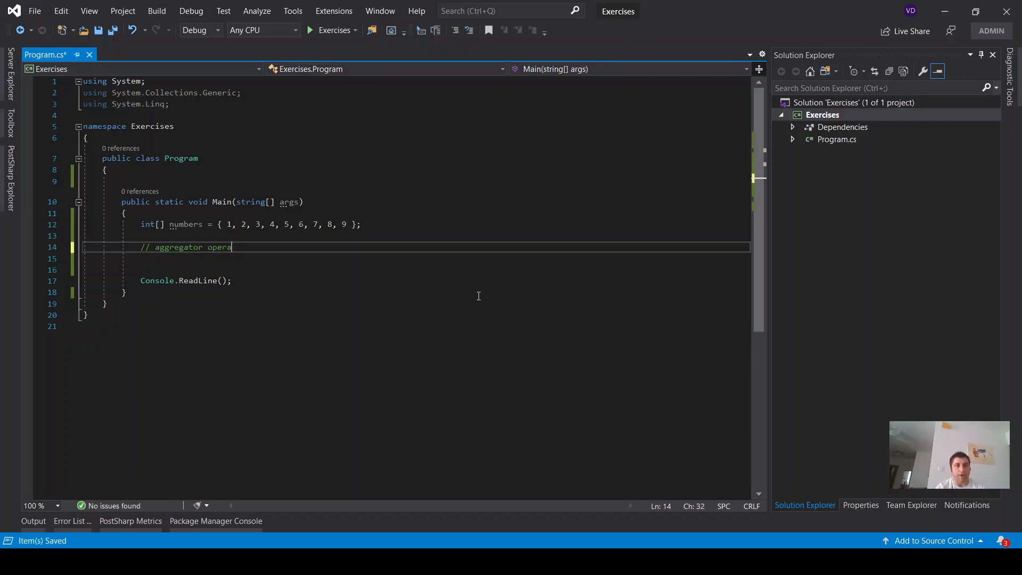
type("tor")
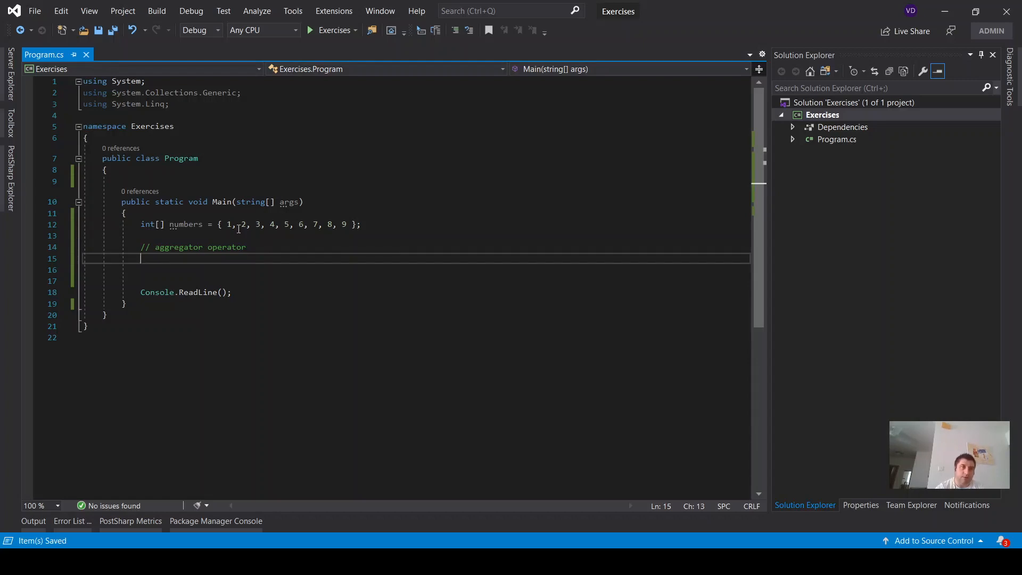
left_click_drag(228, 224, 334, 224)
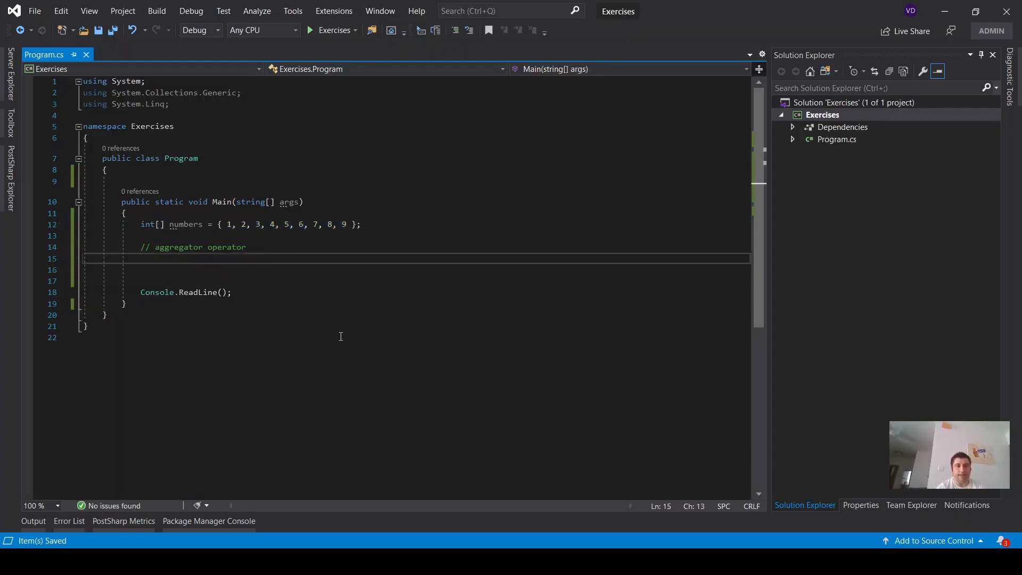
type("var")
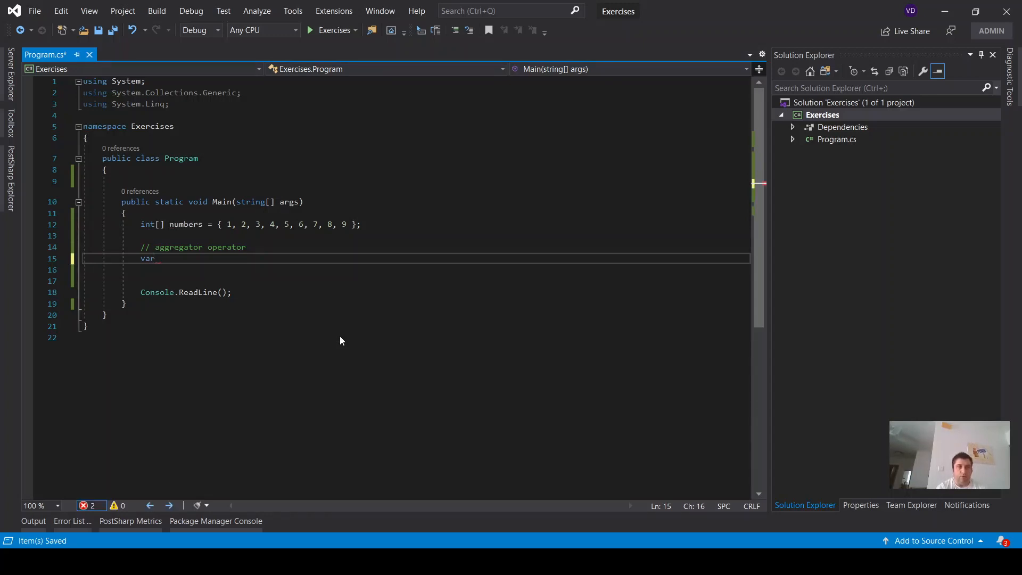
type("query1")
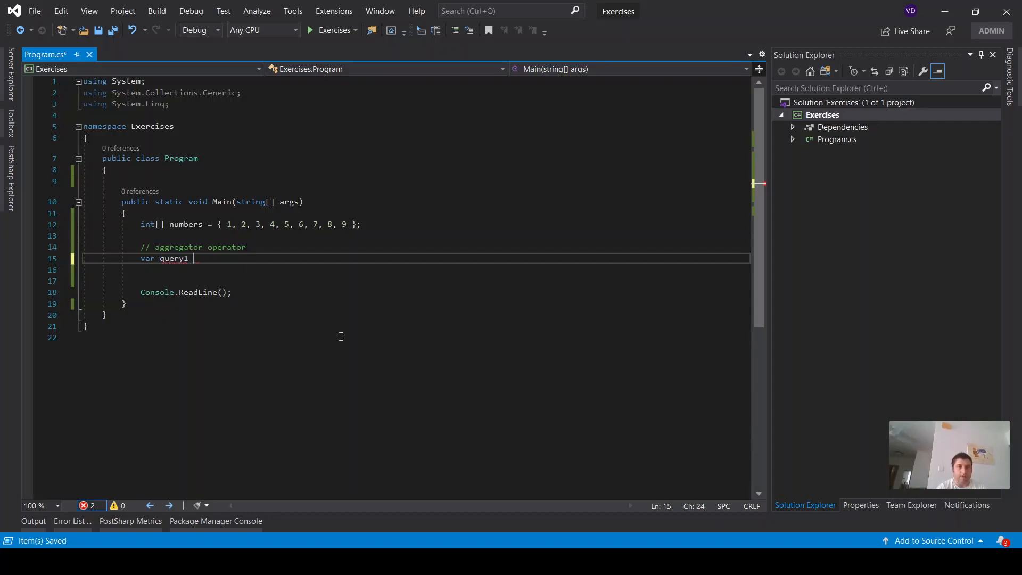
type("=")
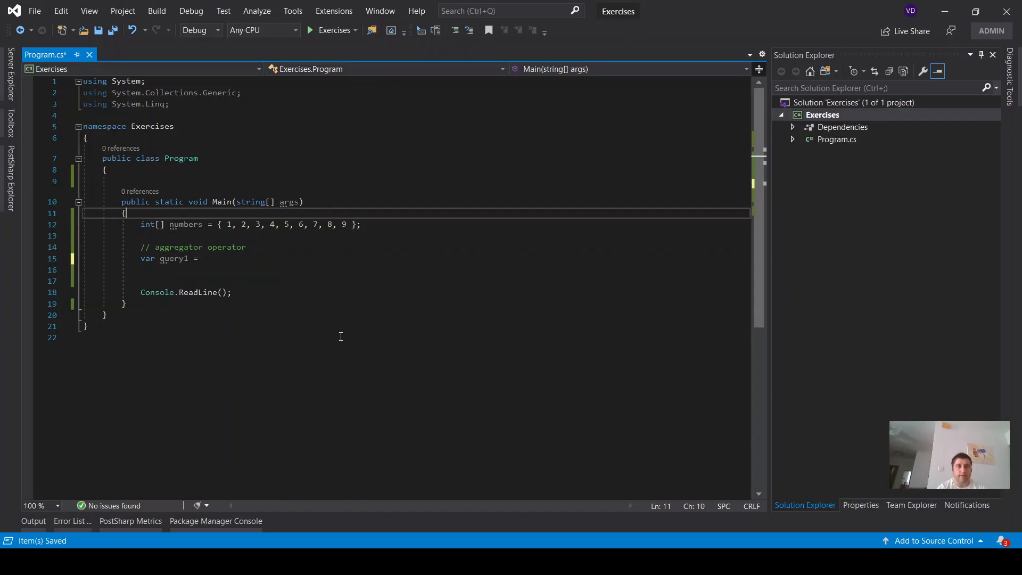
Add comments // 1. Data Source, // 2. Linq query and // 3. Execution of query.
type("// 1. Data Source")
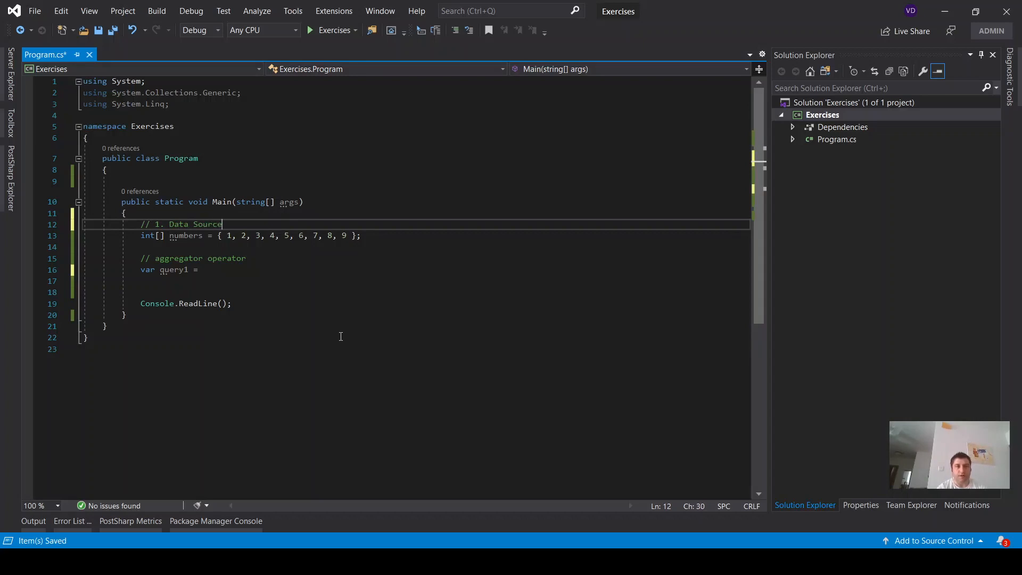
key("enter")
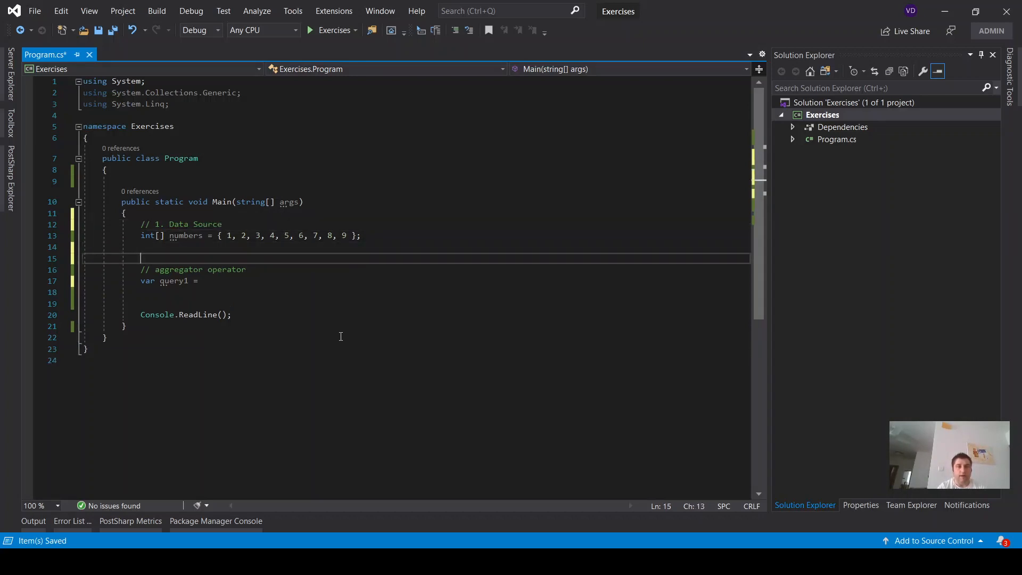
type("// 2. L")
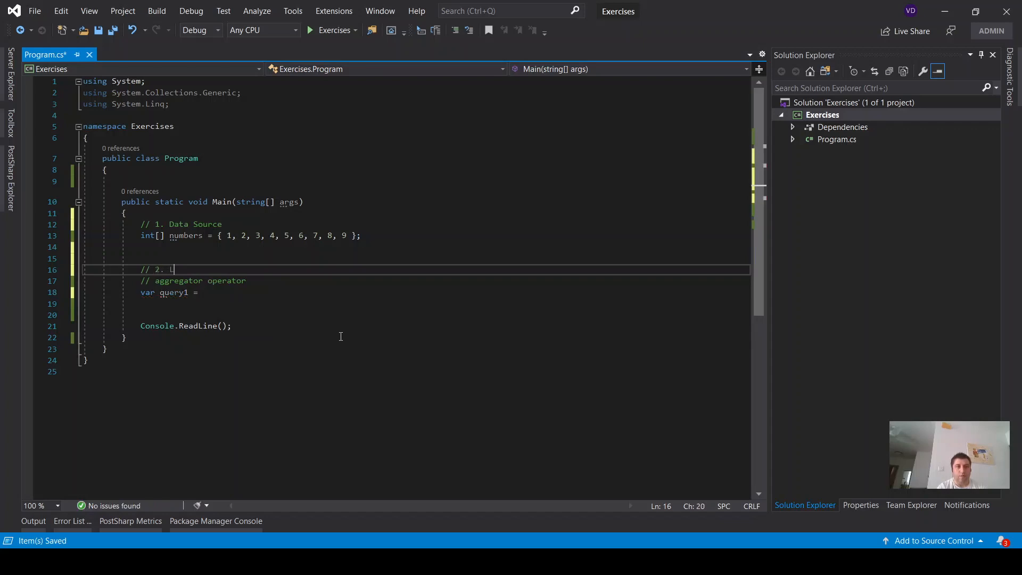
type("inq query")
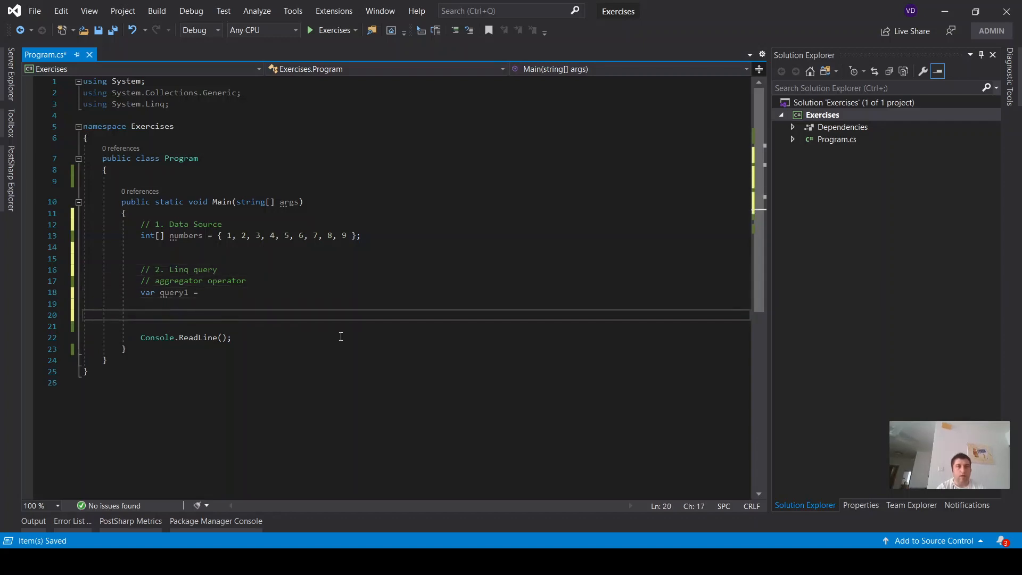
type("//")
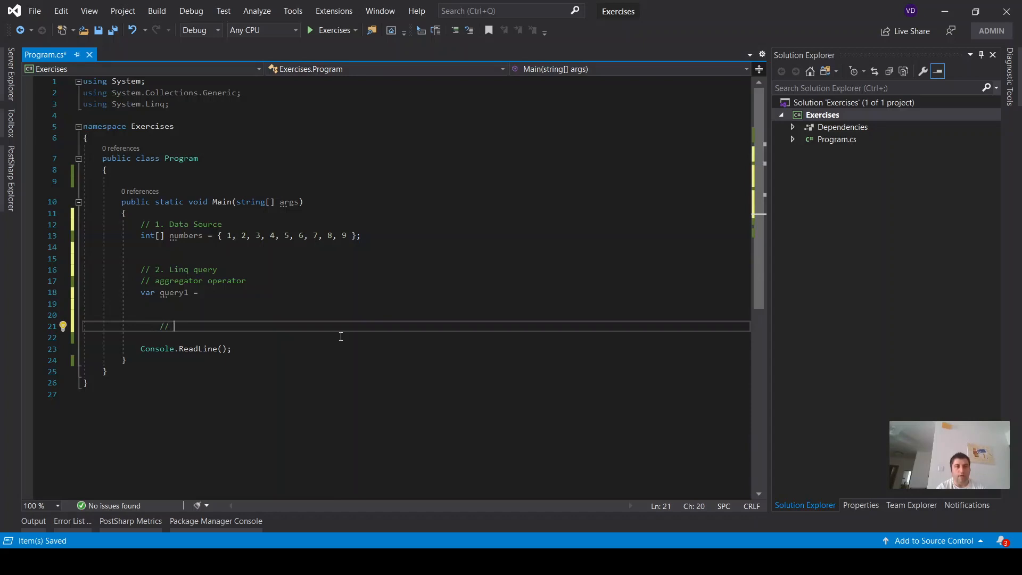
type("Execution of query")
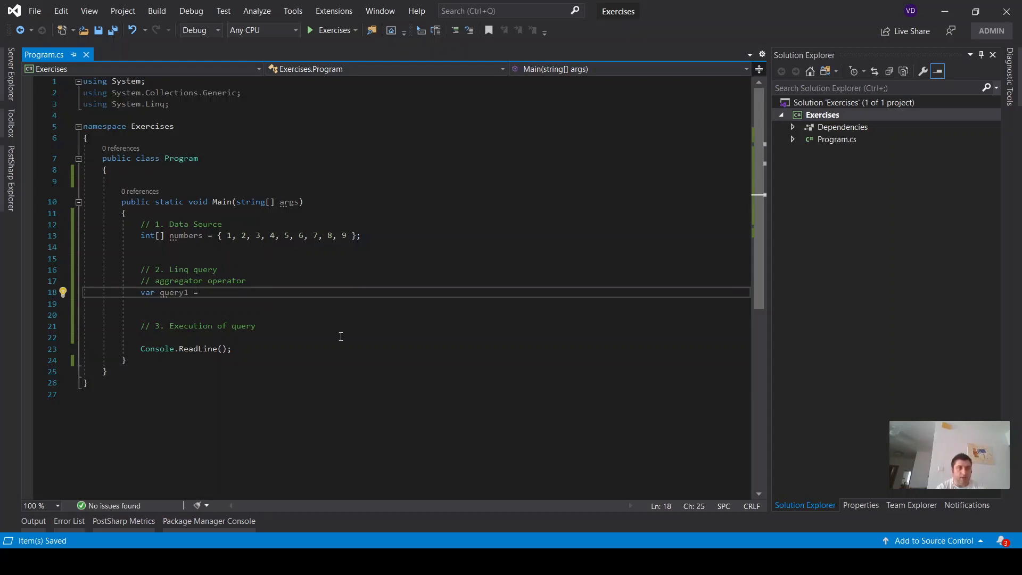
Complete query1 as numbers.Aggregate((i, k) => i + k).
type("numbers")
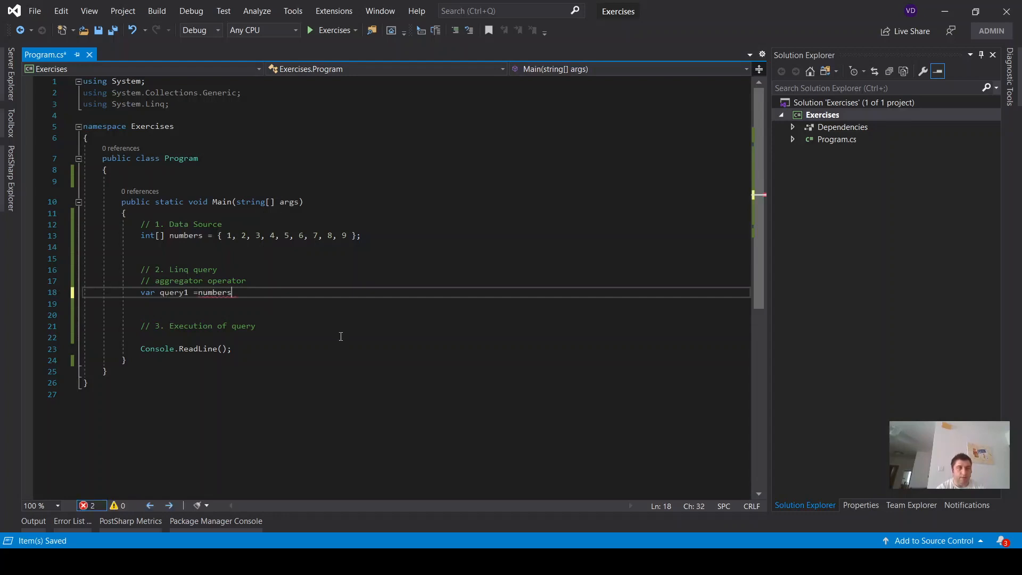
type(".ag")
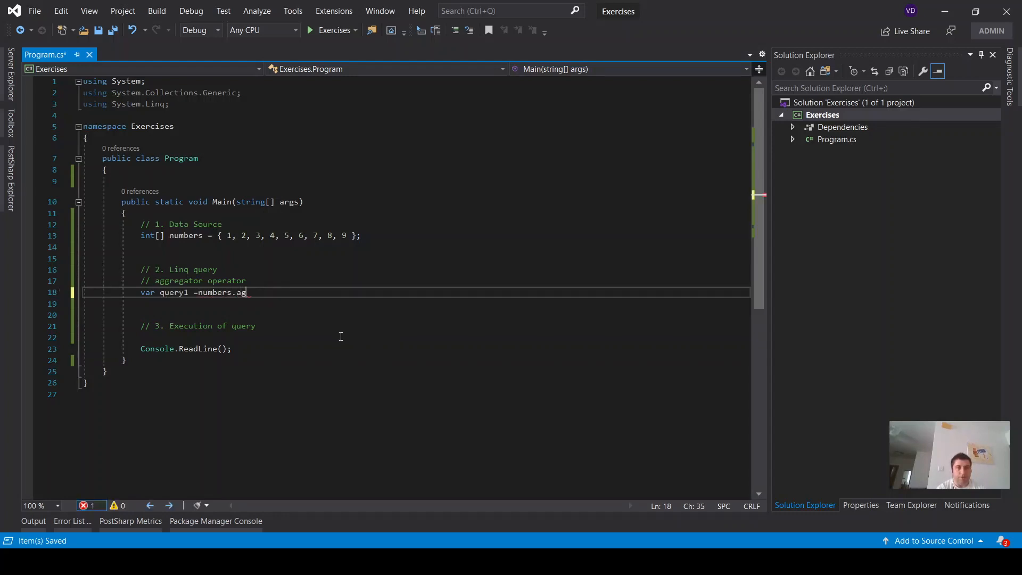
type("gregate")
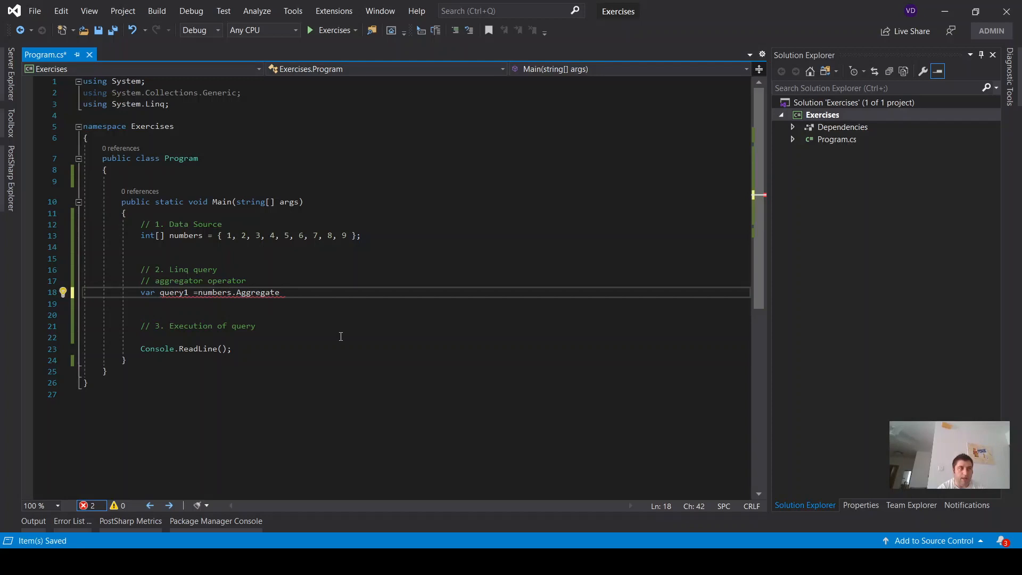
double_click(258, 292)
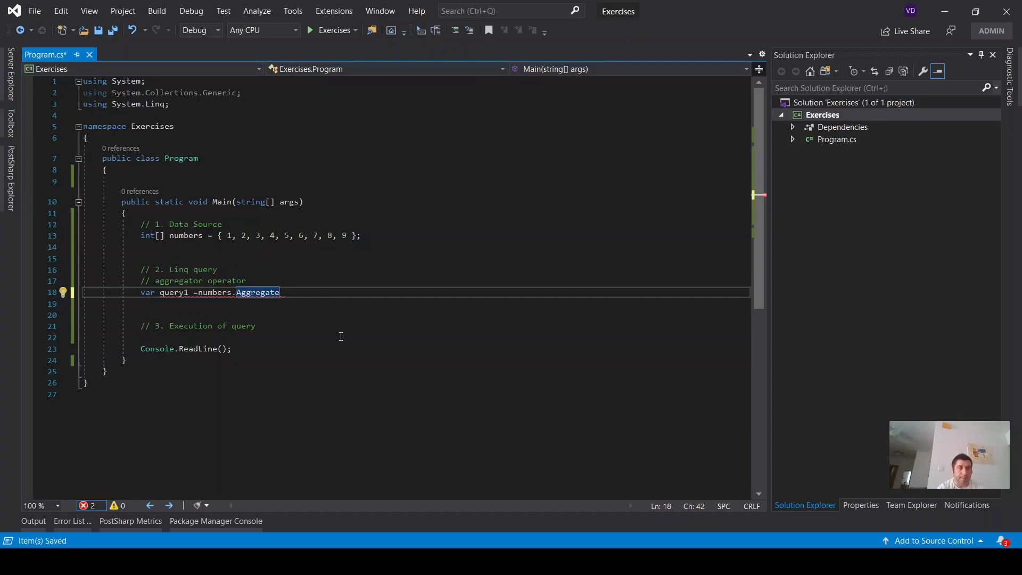
type("()")
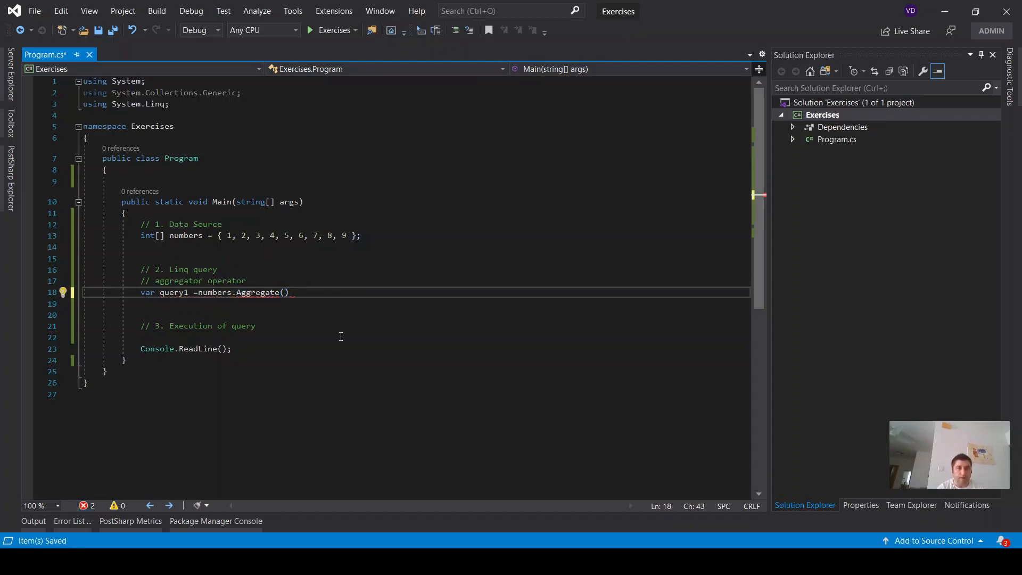
type("()")
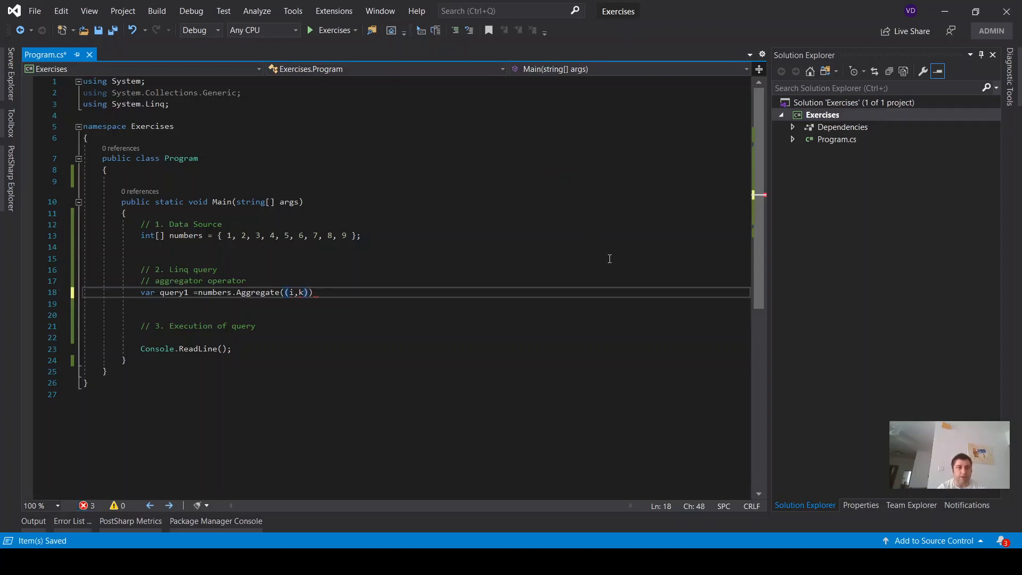
type("=")
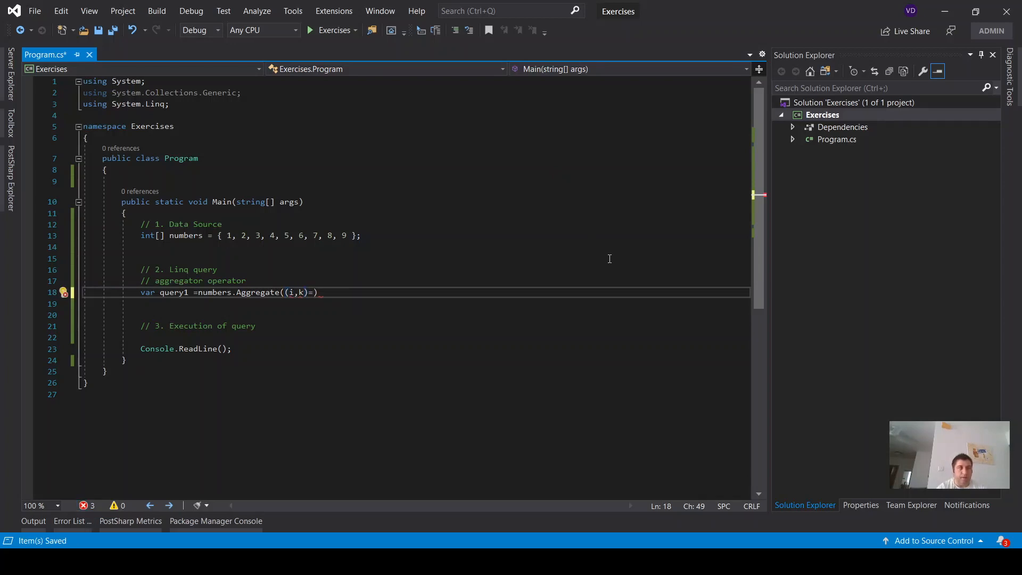
type("i")
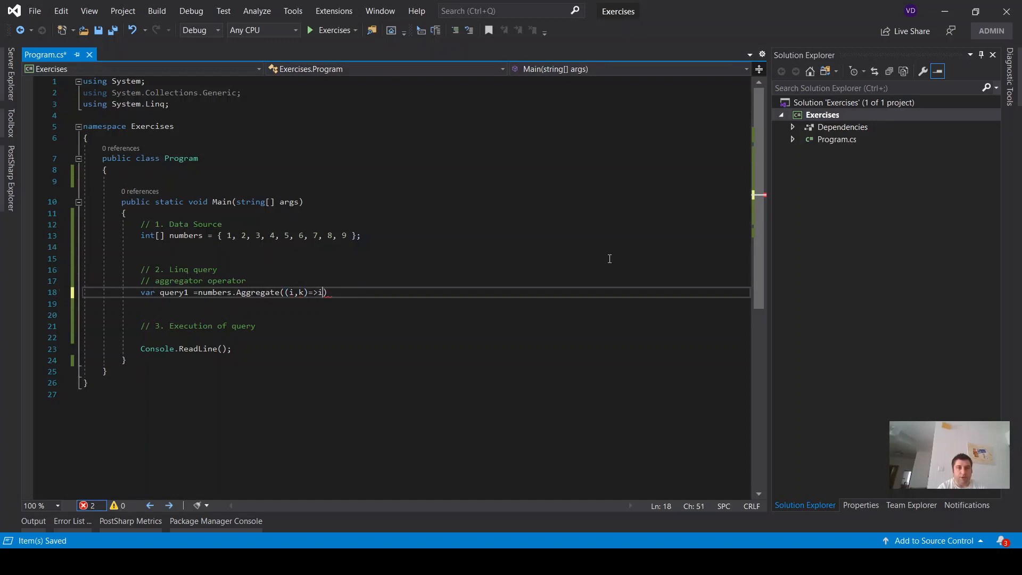
type("+k")
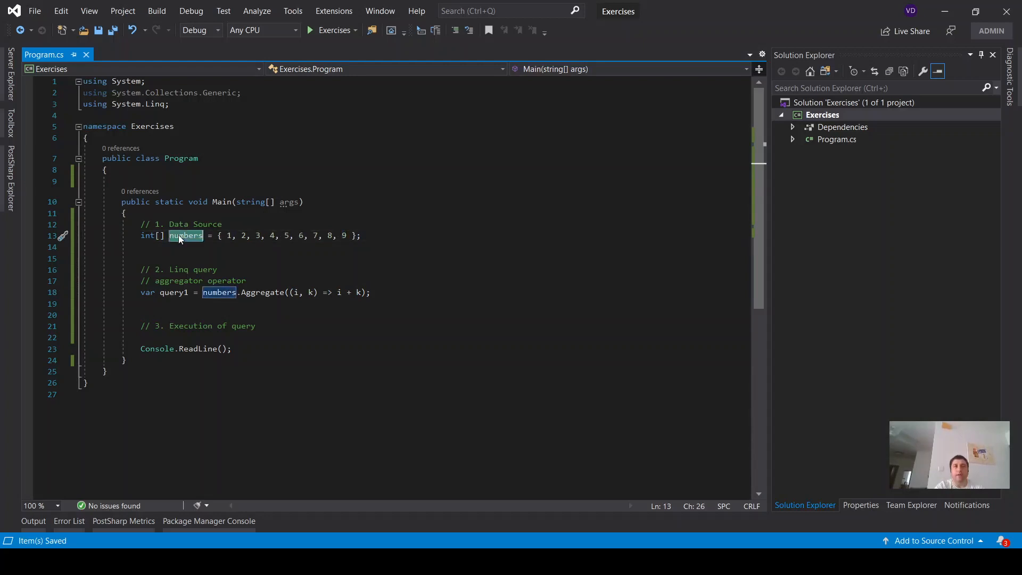
Write Console.WriteLine(query1); and move it below the Execution of query comment.
left_click(143, 304)
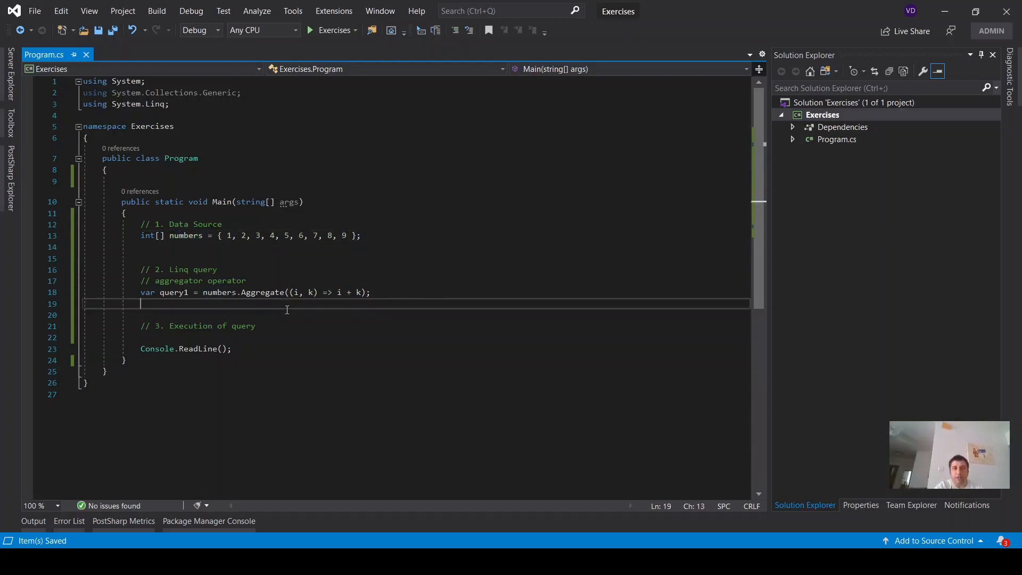
mouse_move(347, 331)
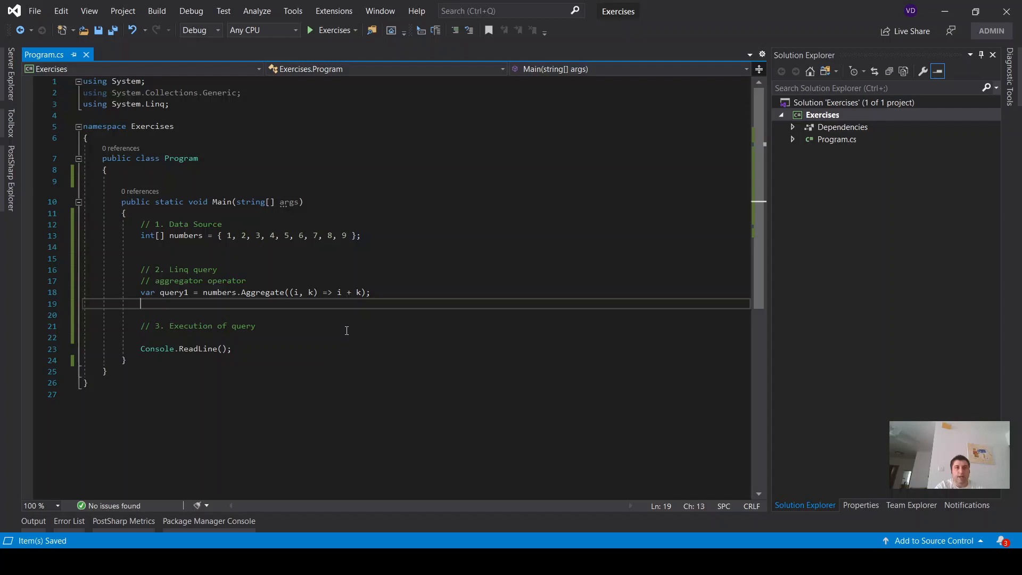
type("Console")
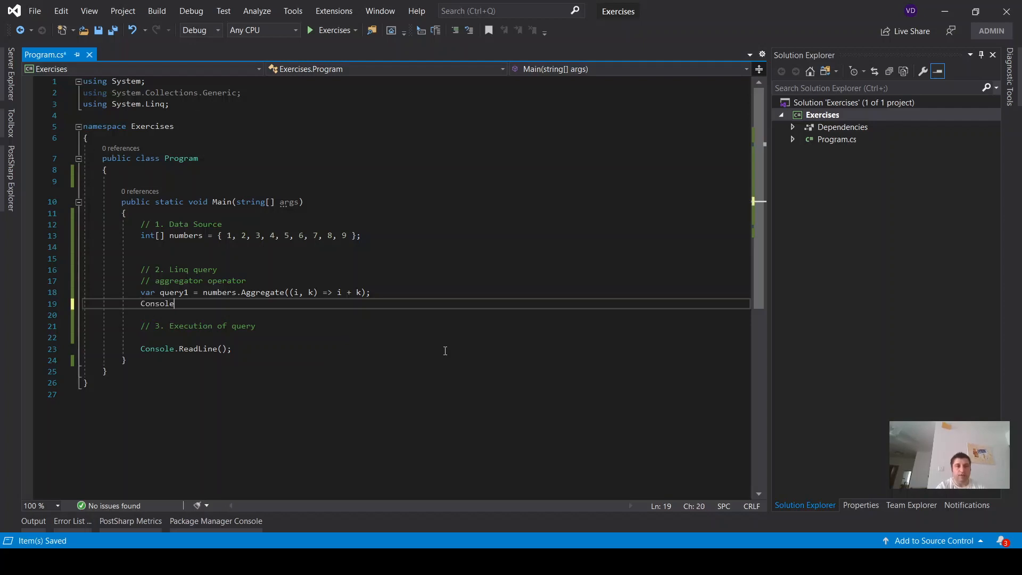
type(".")
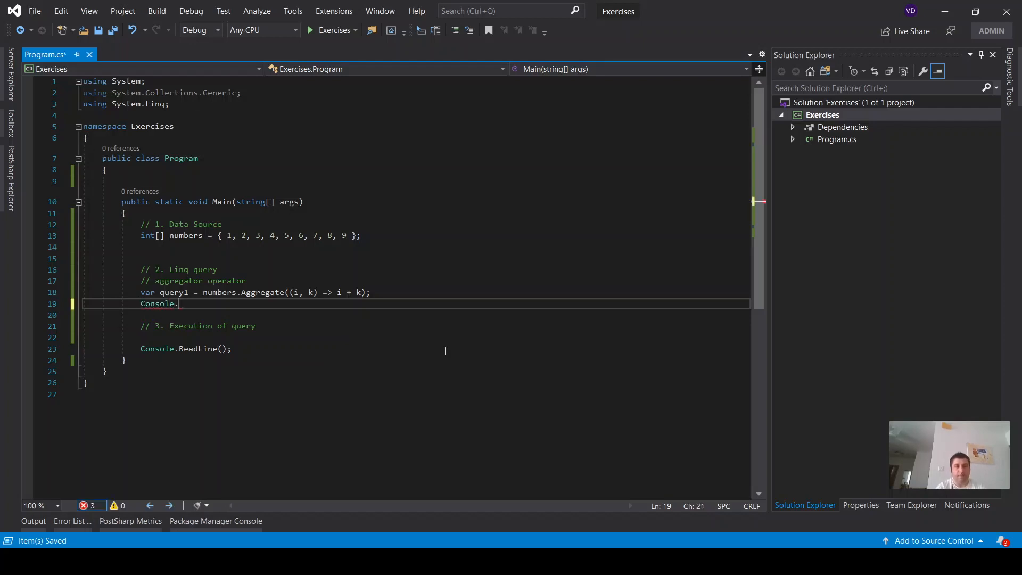
type("WriteLine")
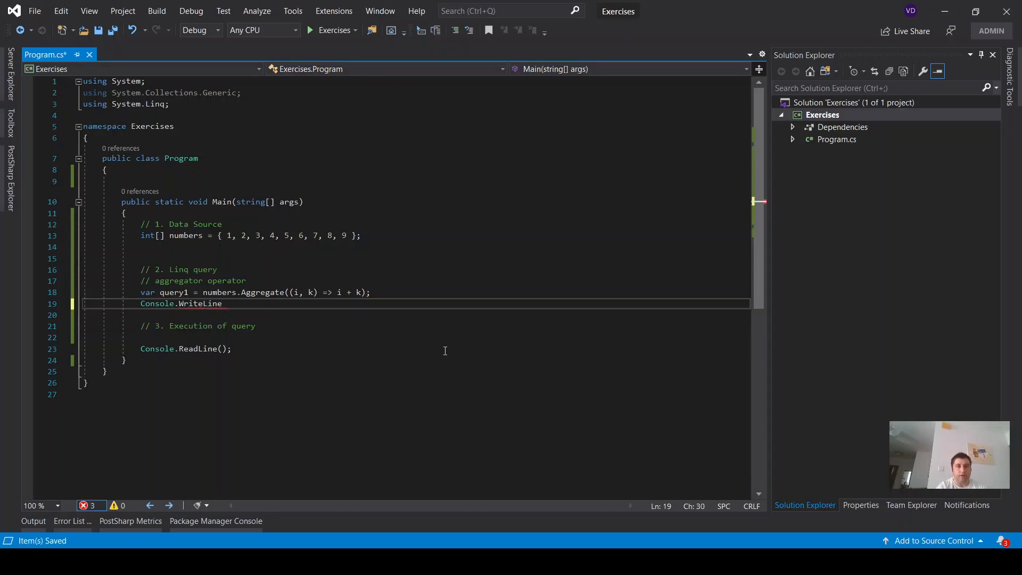
type("(q")
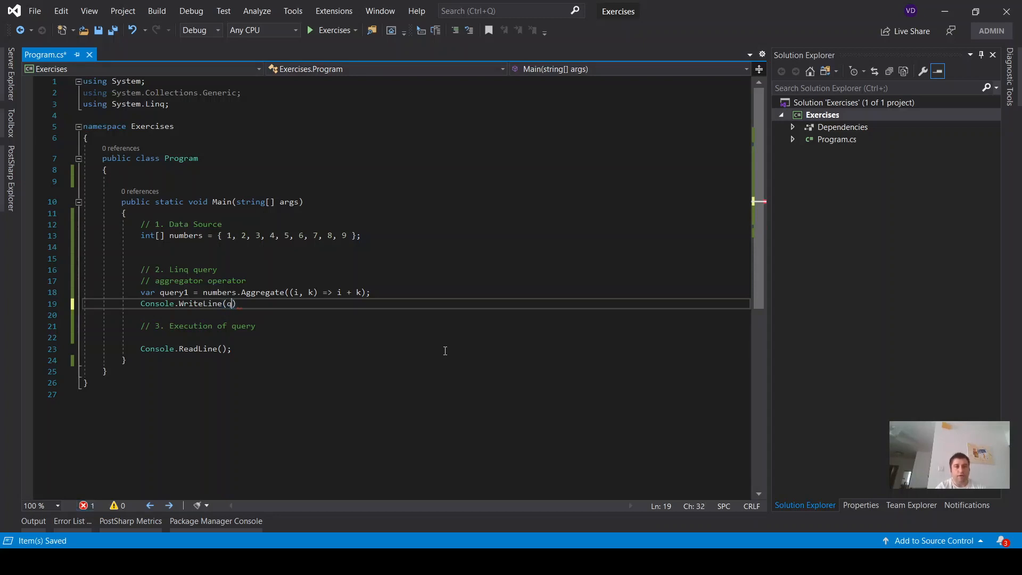
type("uery1")
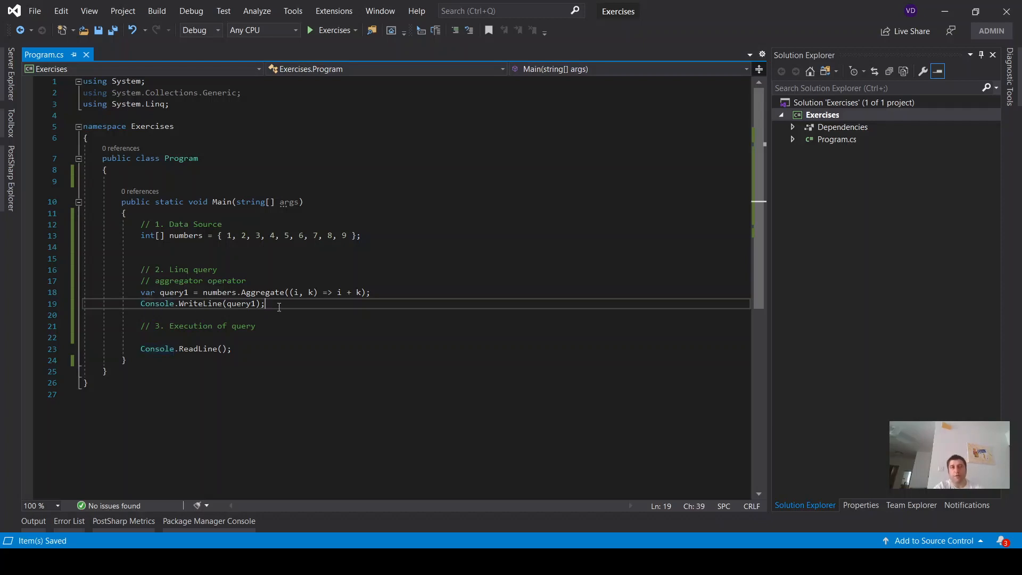
key("enter")
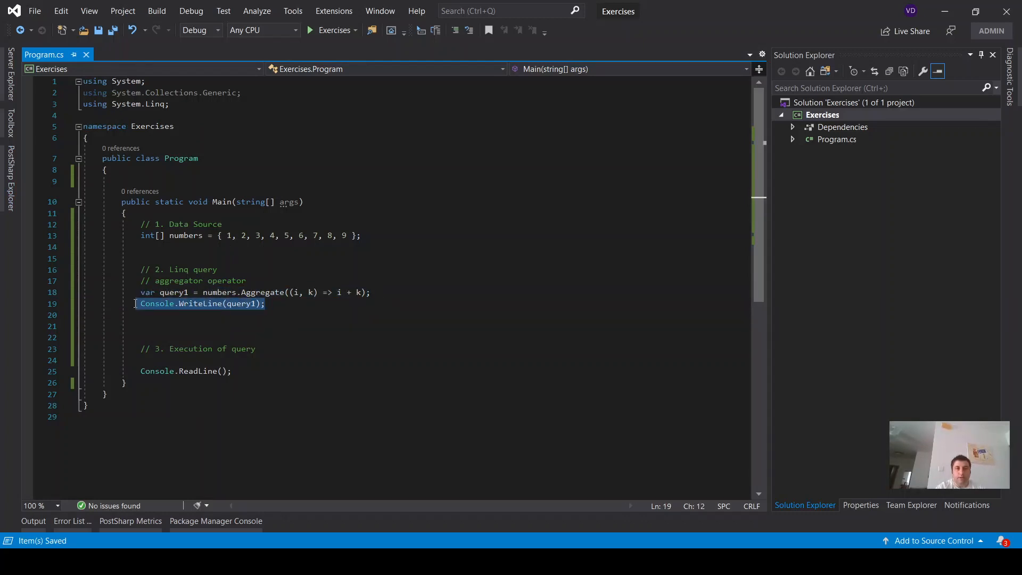
key("Delete")
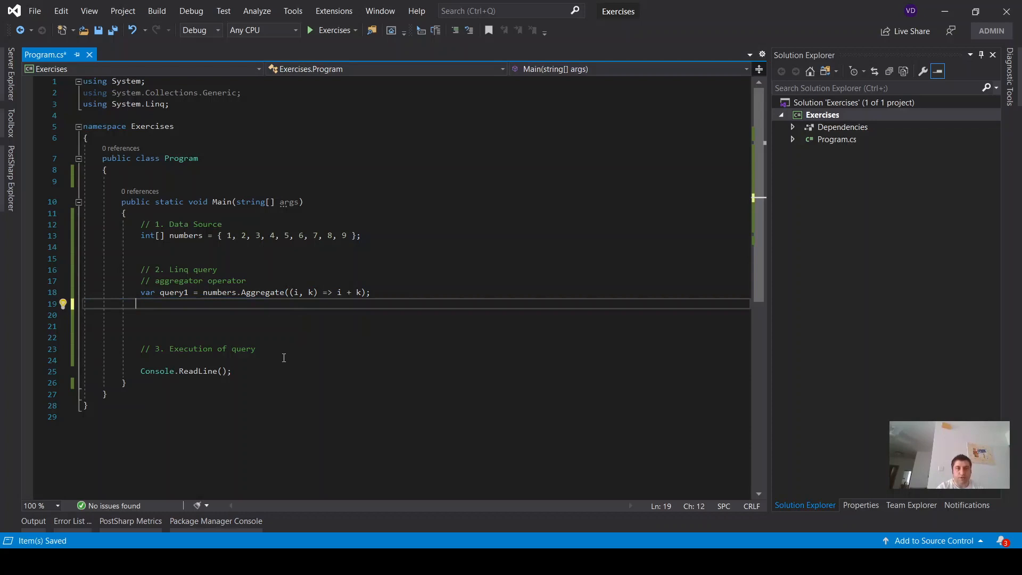
type("Console.WriteLine(query1);")
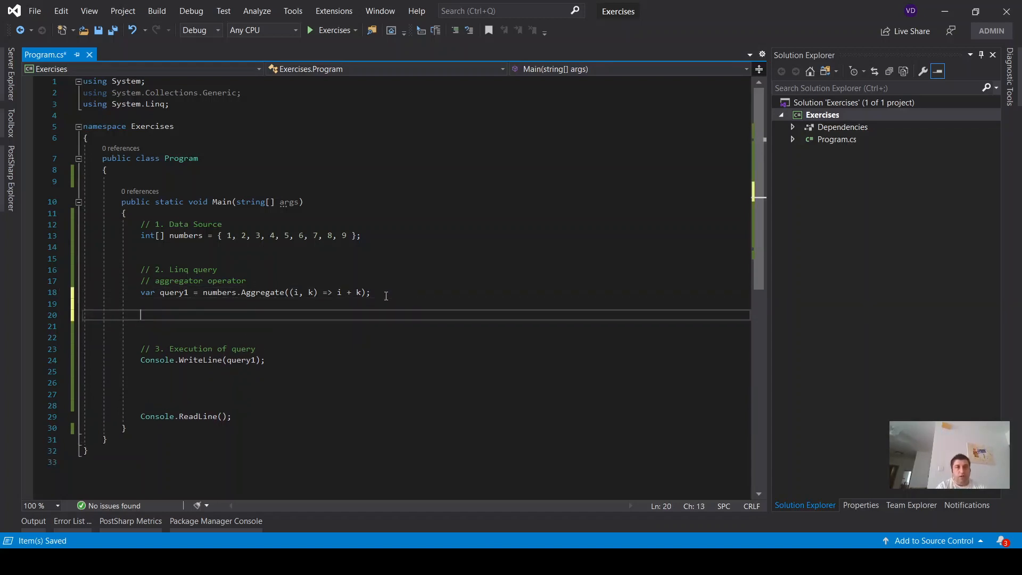
left_click(329, 30)
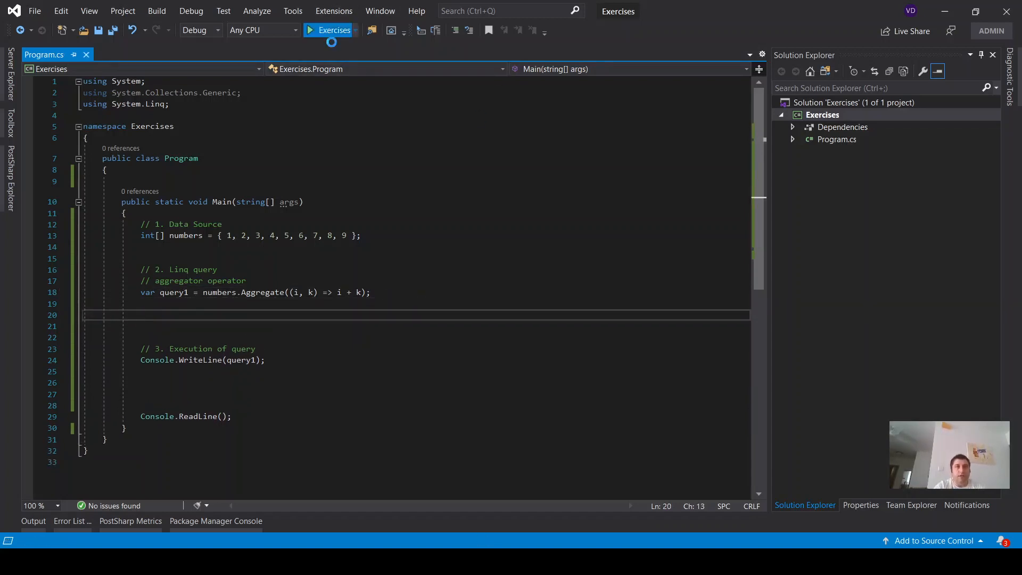
left_click(329, 30)
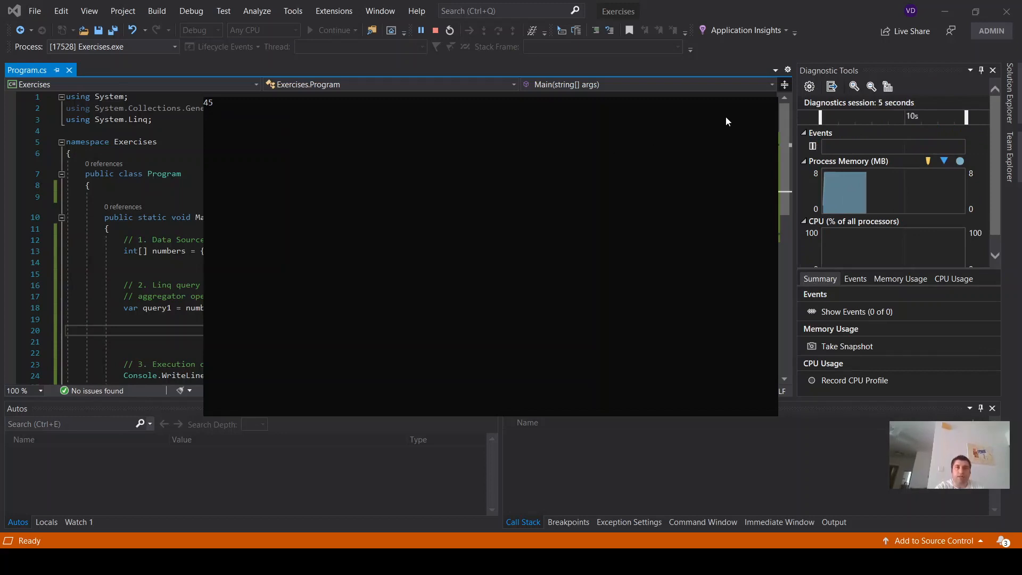
left_click(448, 30)
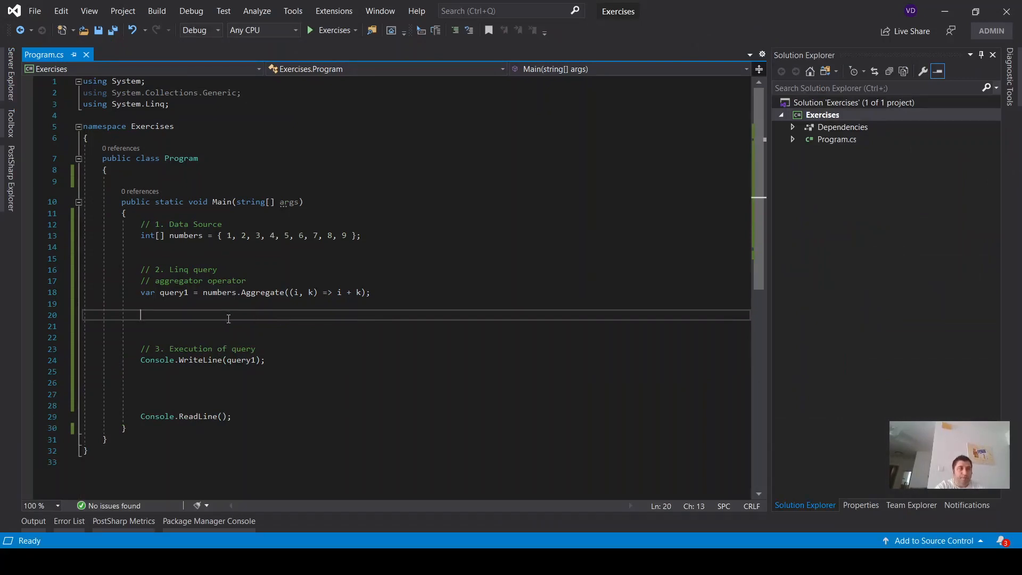
Add a // Sum comment and var query2 = numbers.Sum();.
type("/")
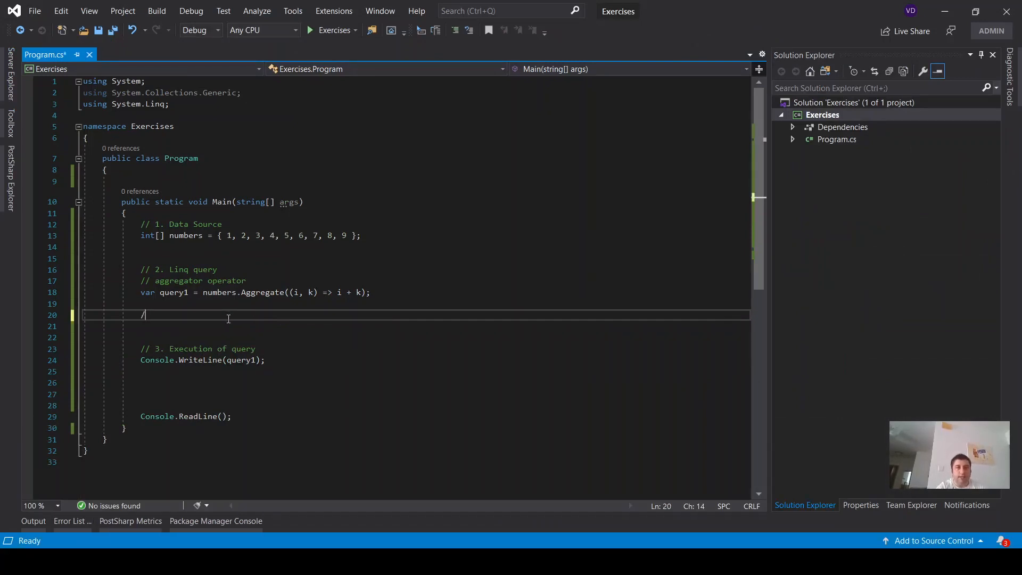
type("/")
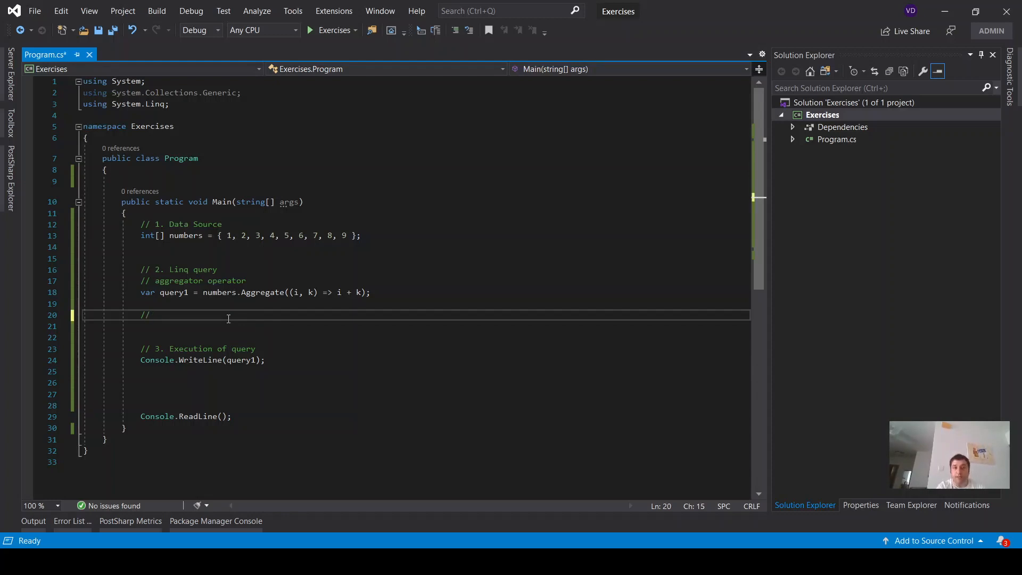
type("Sum")
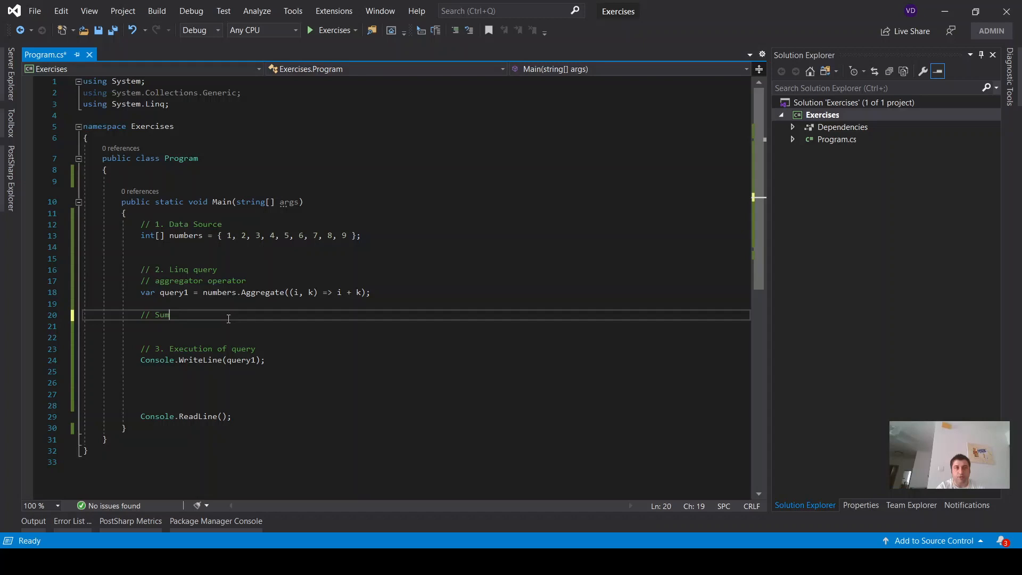
type("var")
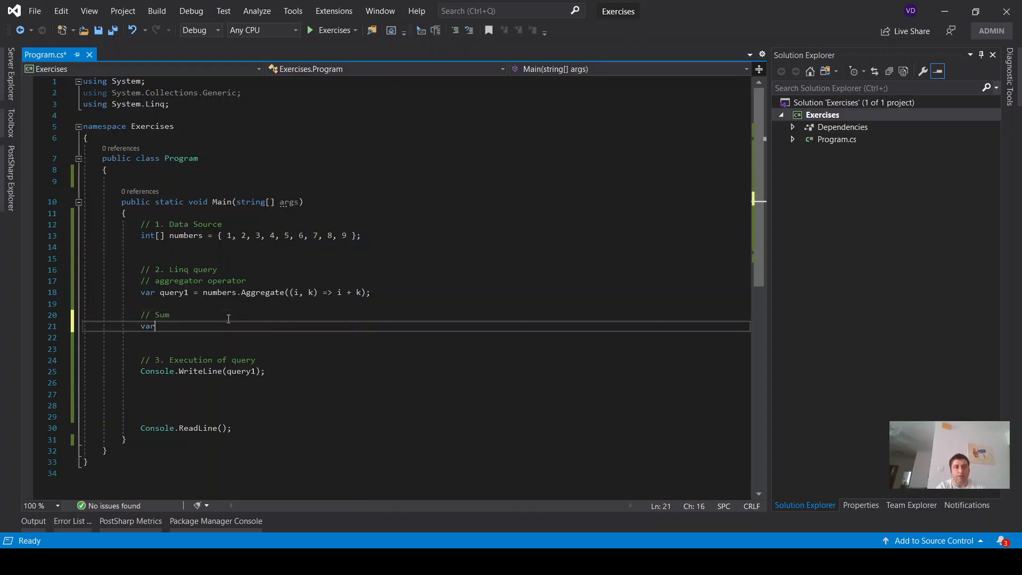
type("query2")
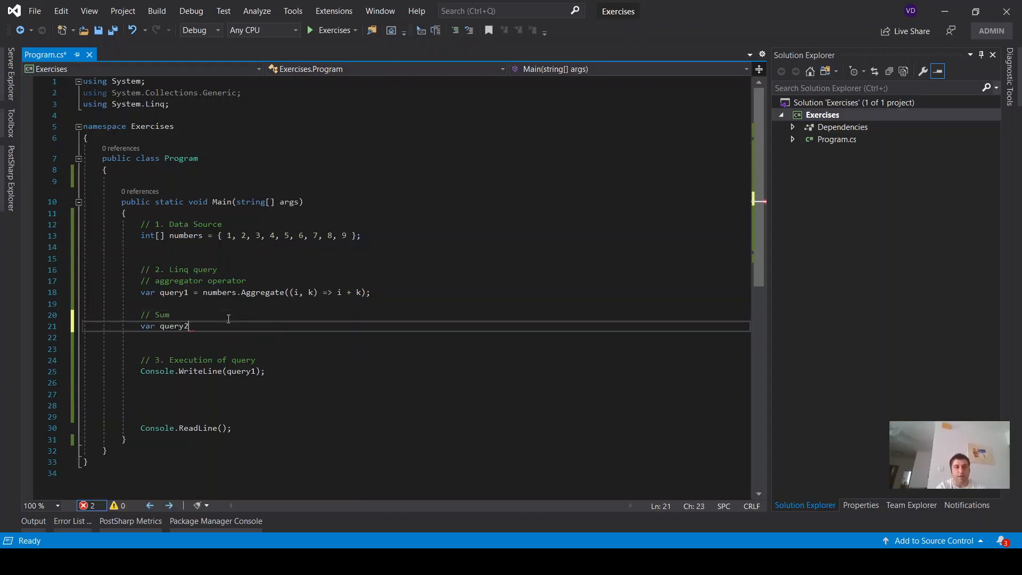
type("=number")
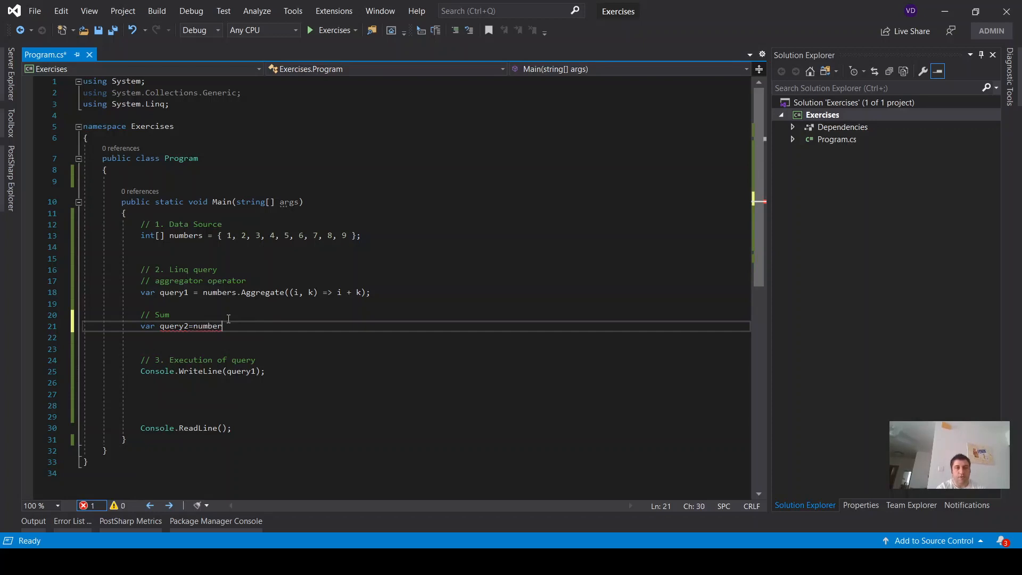
type(".Sum")
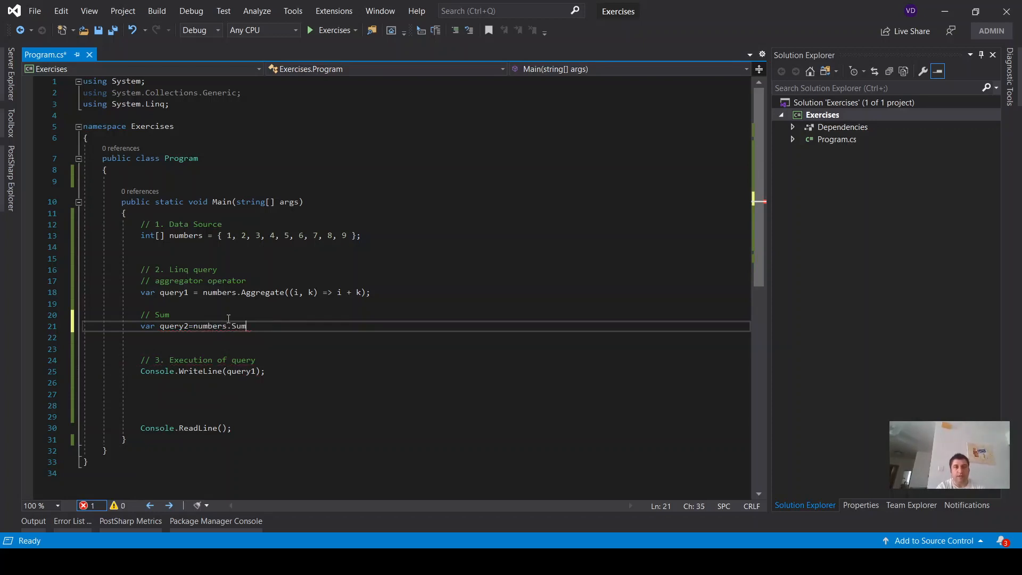
type("();")
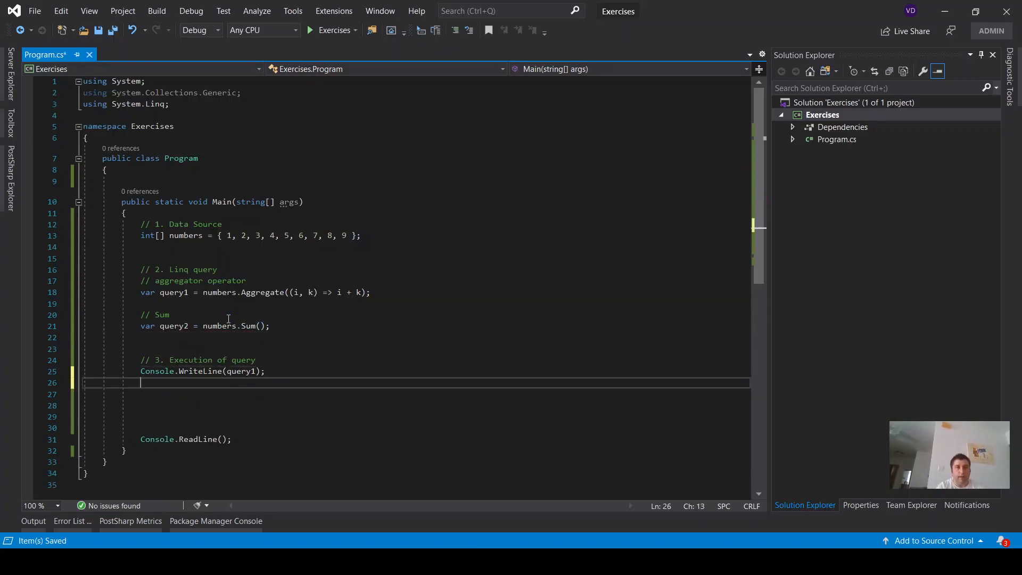
Print query2 with Console.WriteLine(query2); after the query1 output.
type("Console.")
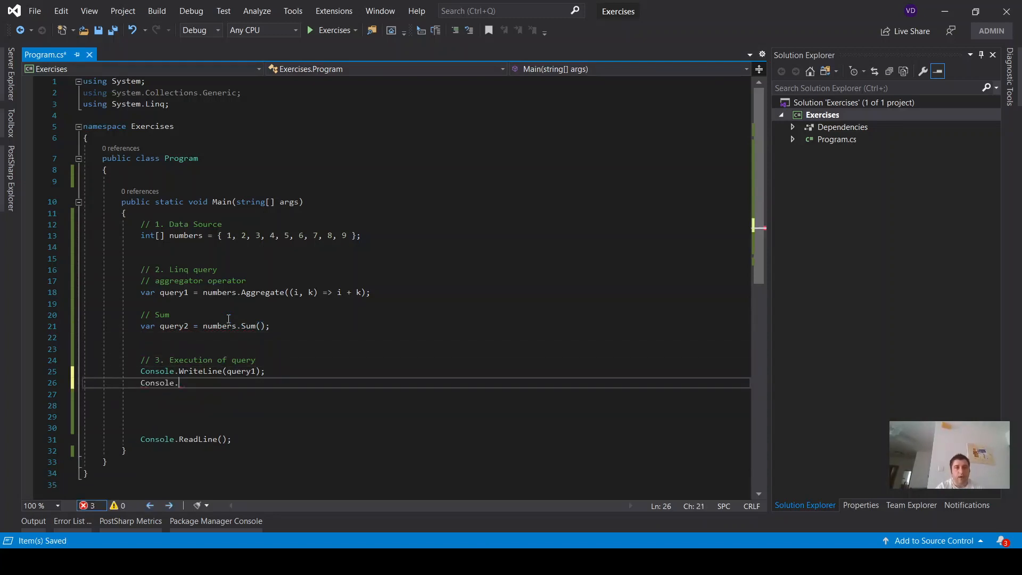
type("WriteLine()")
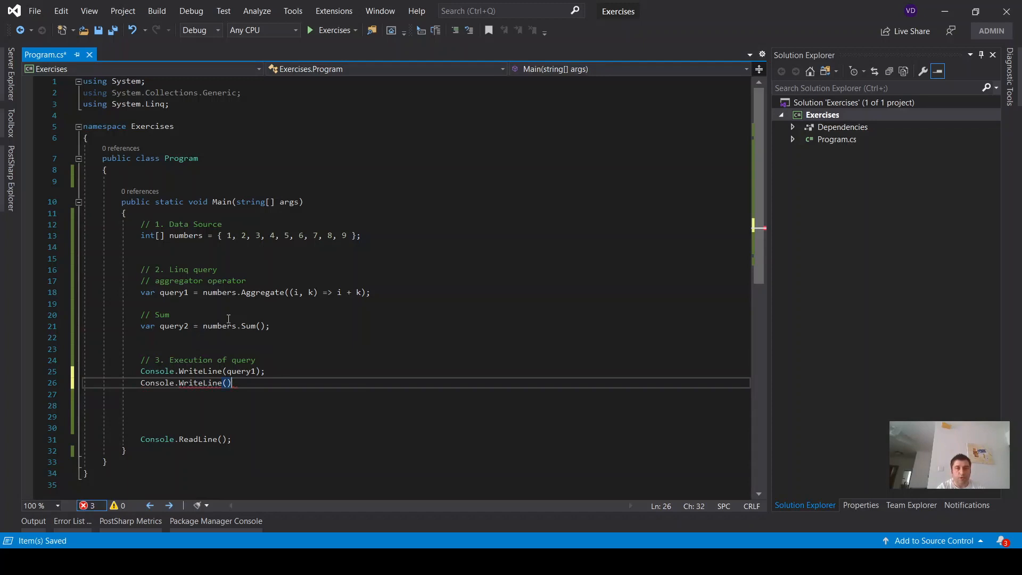
type("q;")
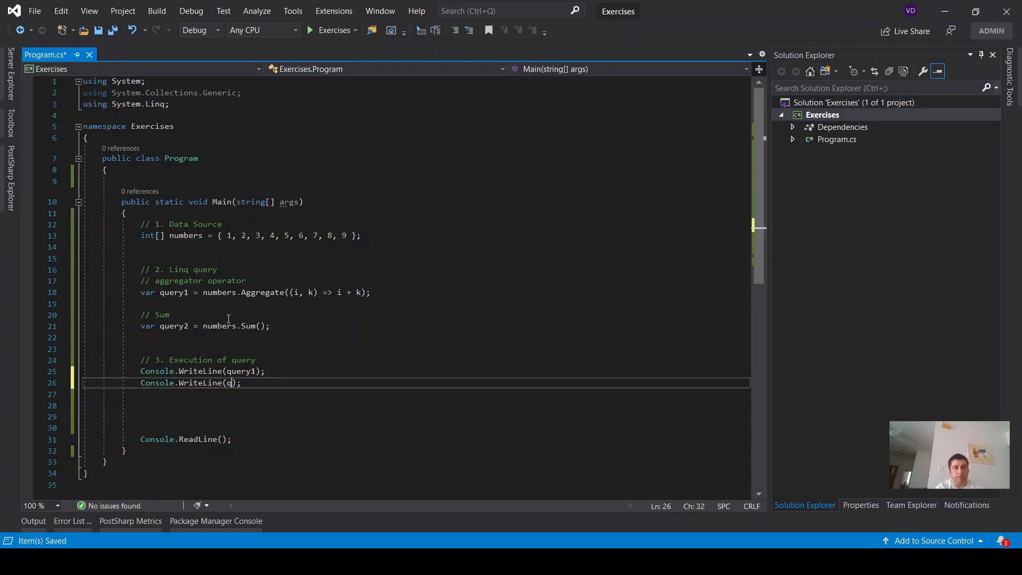
type("uery2")
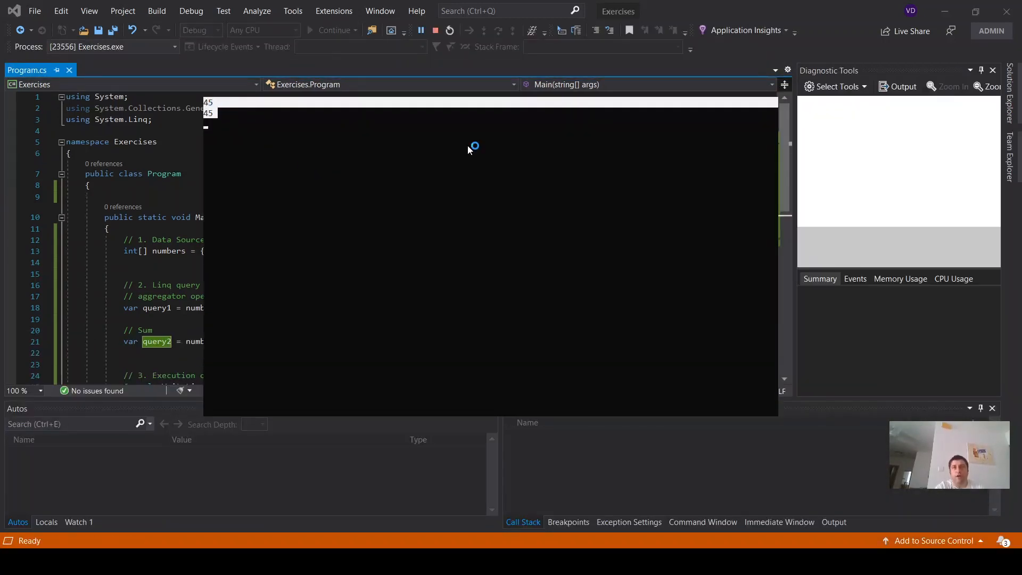
left_click(435, 30)
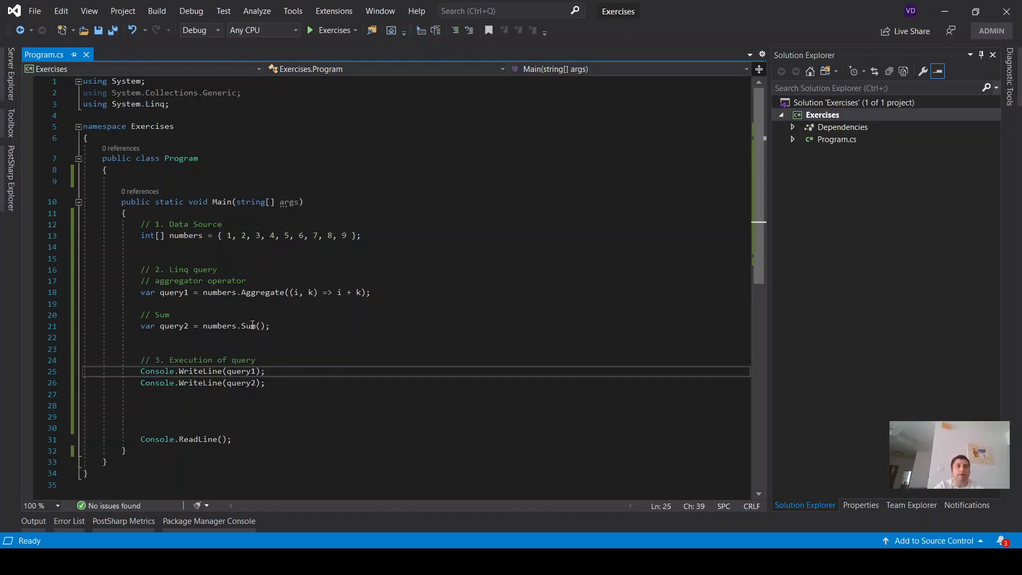
double_click(250, 326)
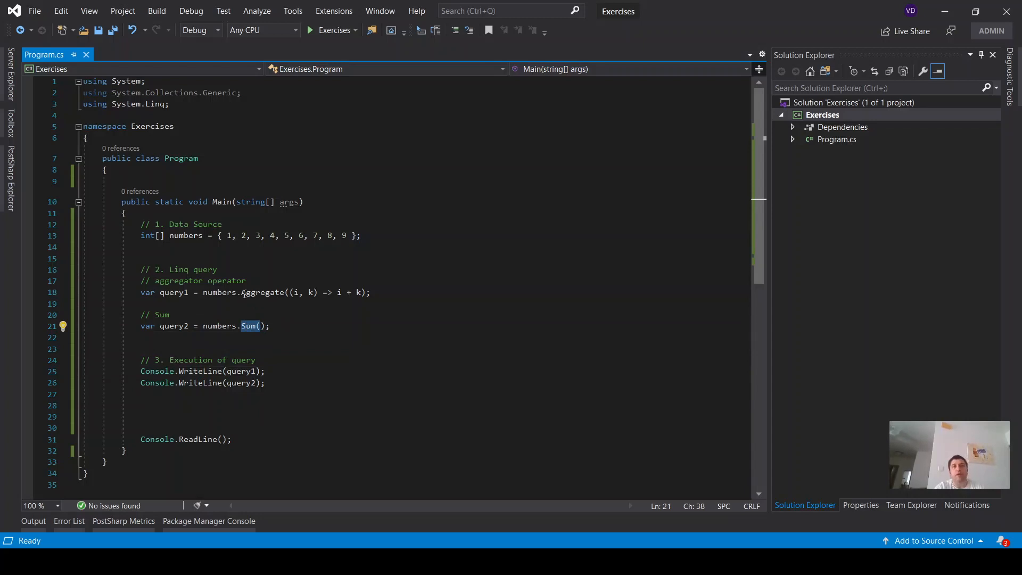
double_click(263, 292)
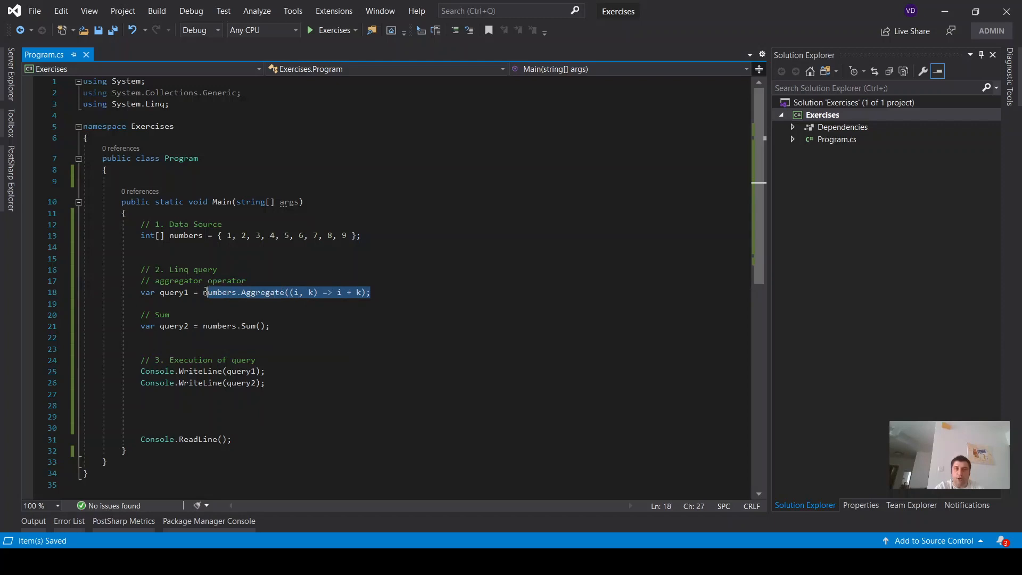
left_click(339, 315)
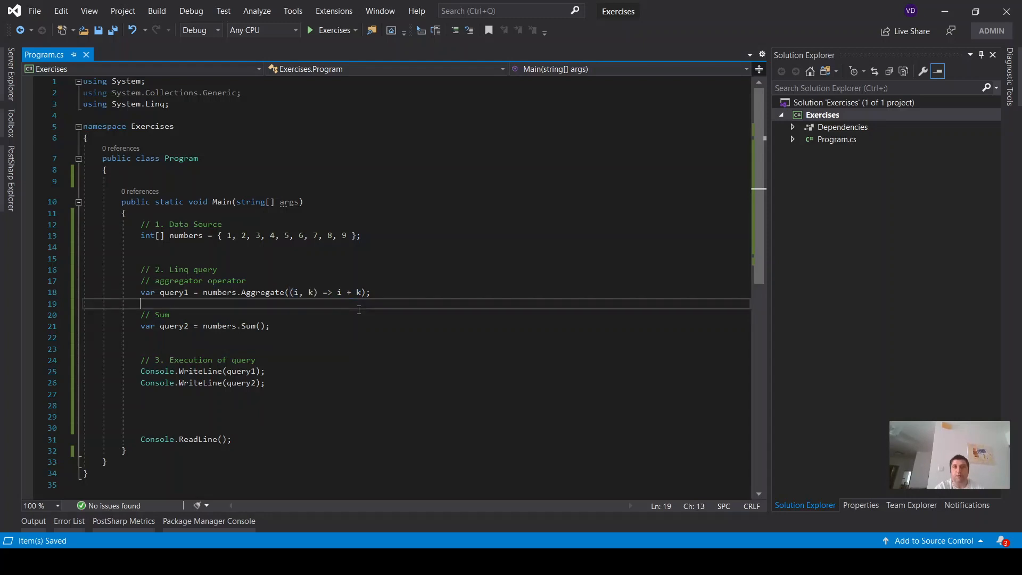
mouse_move(385, 398)
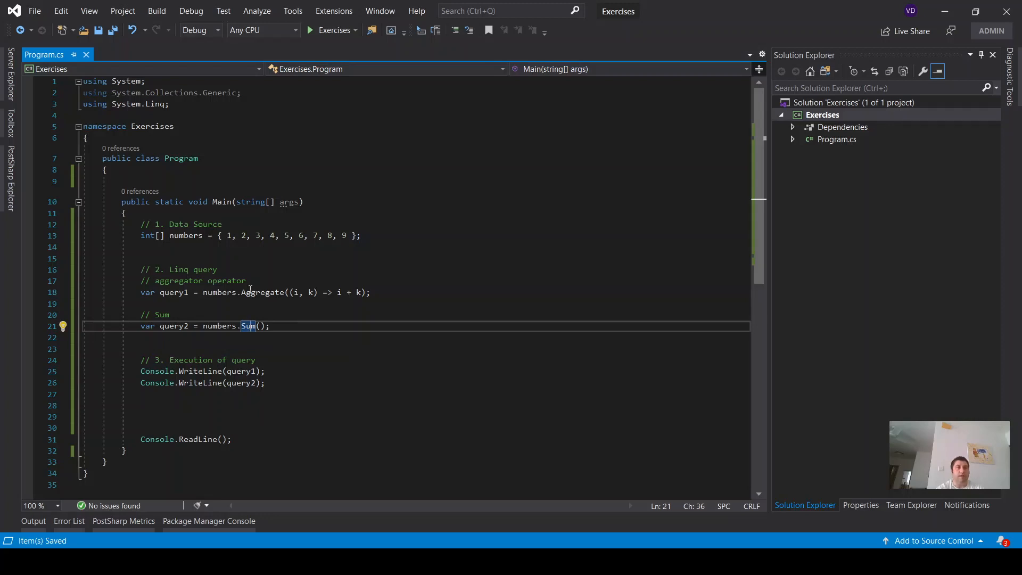
left_click_drag(225, 235, 352, 236)
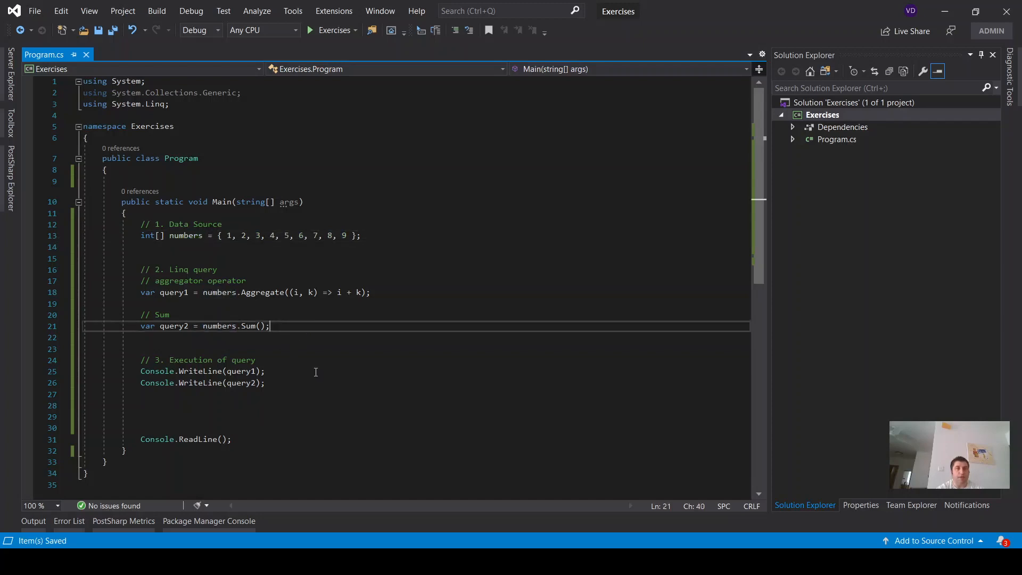
type("//")
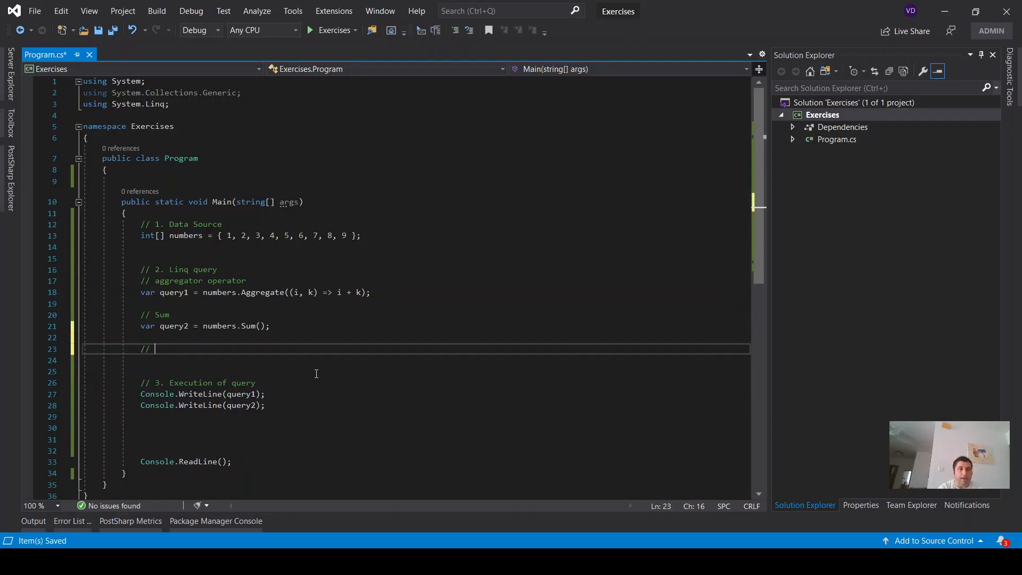
Add query3 = numbers.Min() under a Min comment, print it, and run the program.
type("Min")
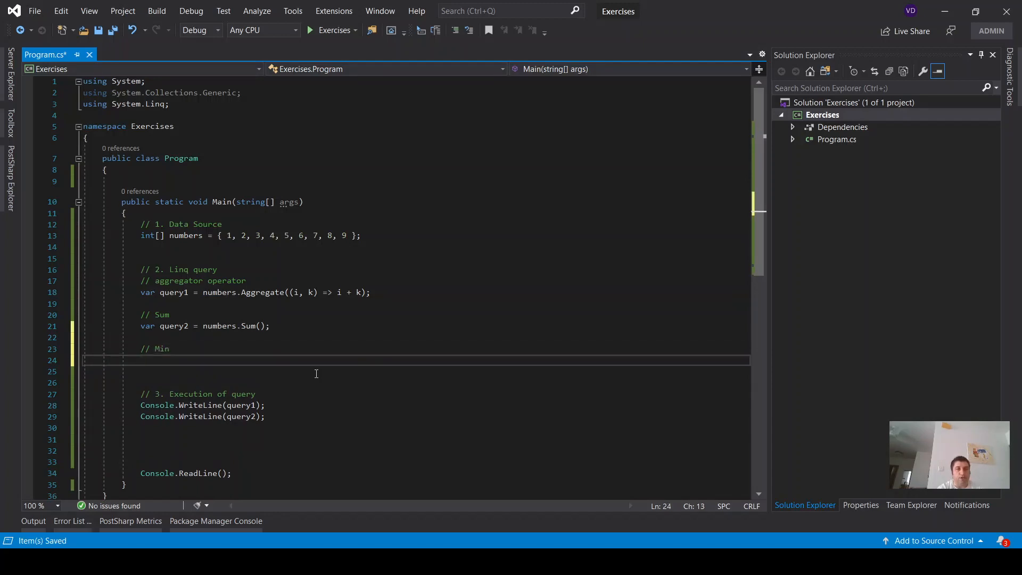
type("var qu")
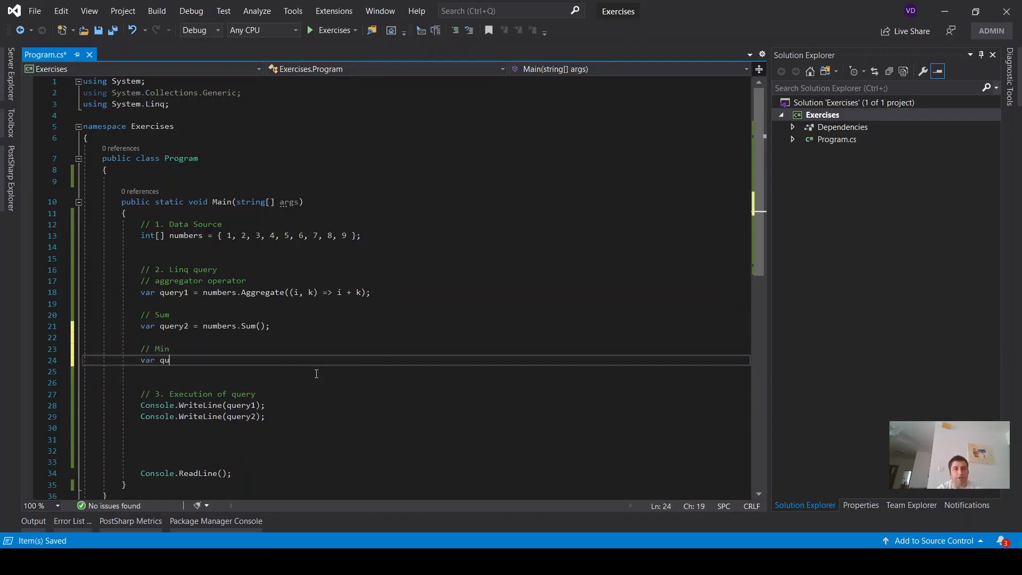
type("ery3=")
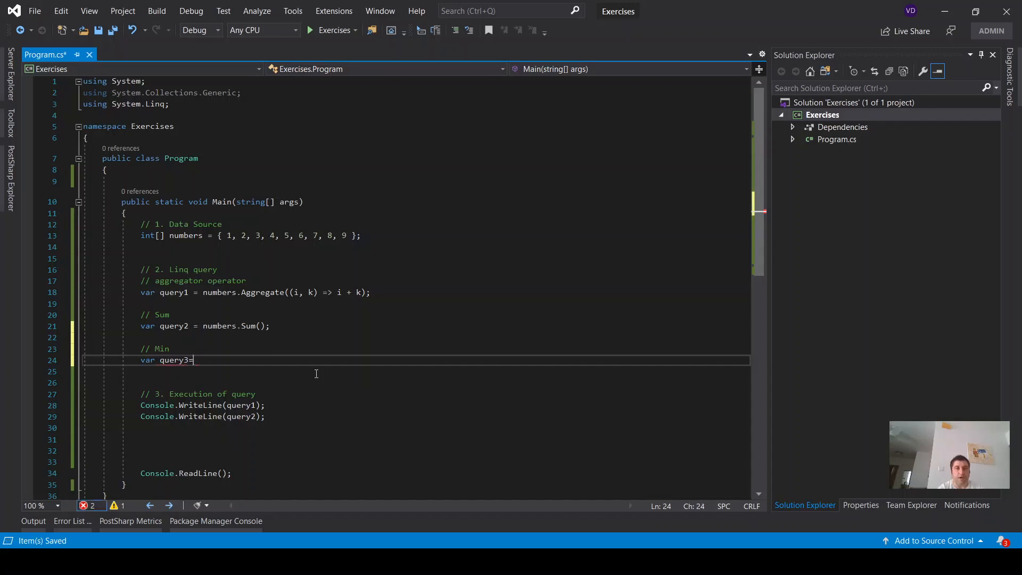
type("numbers.Min();")
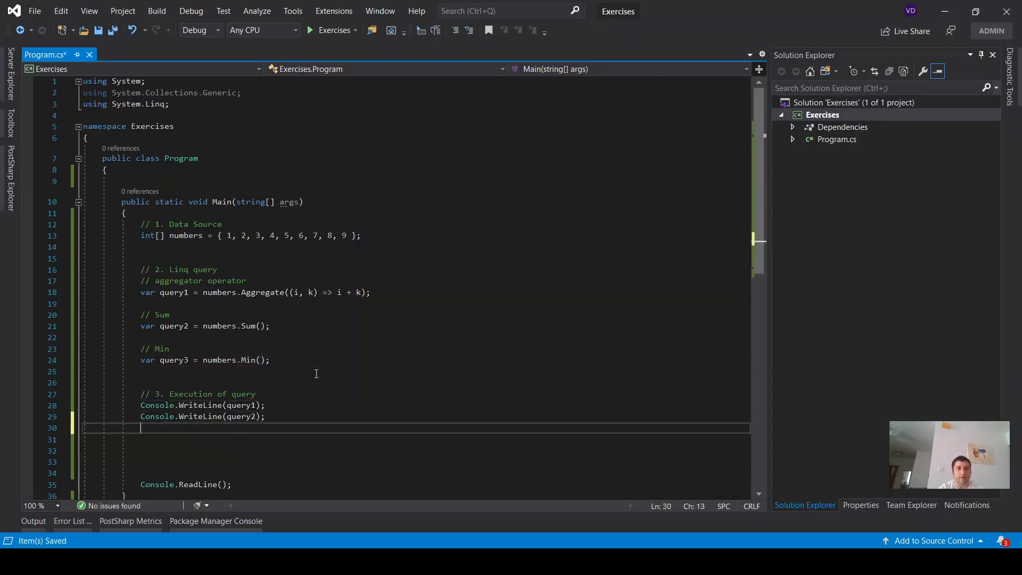
left_click(264, 405)
type("Console.WriteLine(query3);")
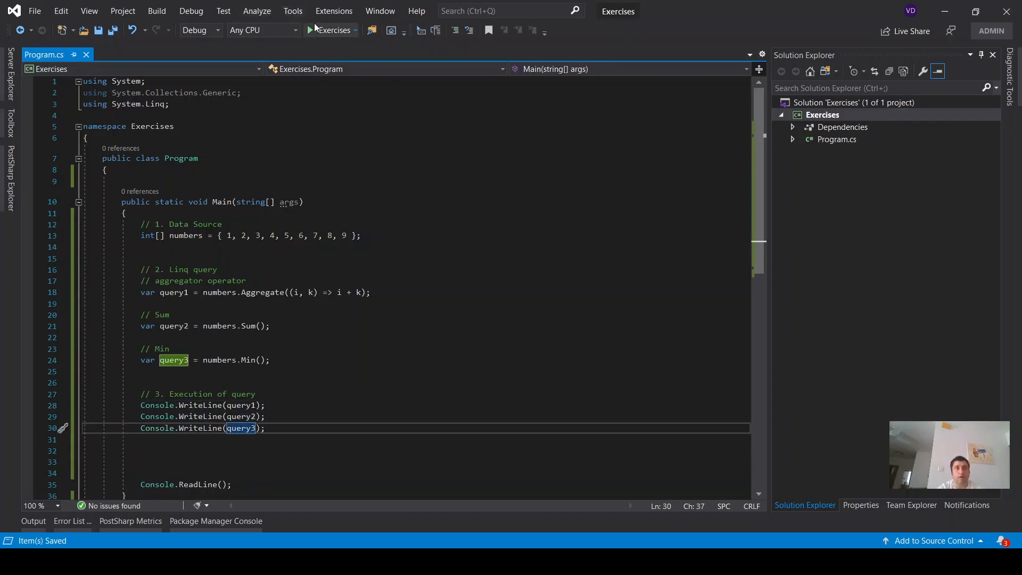
left_click(313, 30)
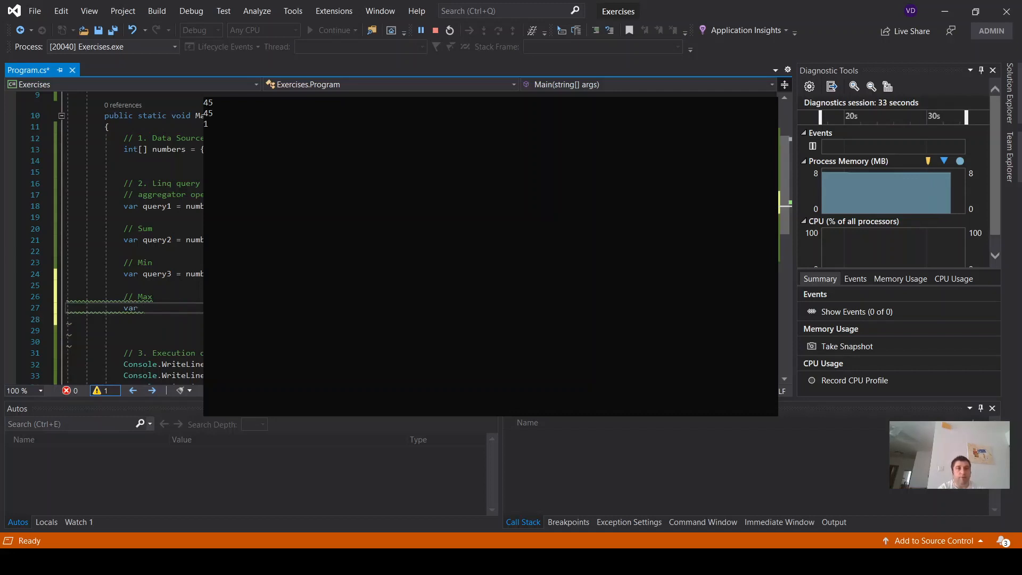
Add query4 = numbers.Max(), print it, and close the running console window.
type("query4")
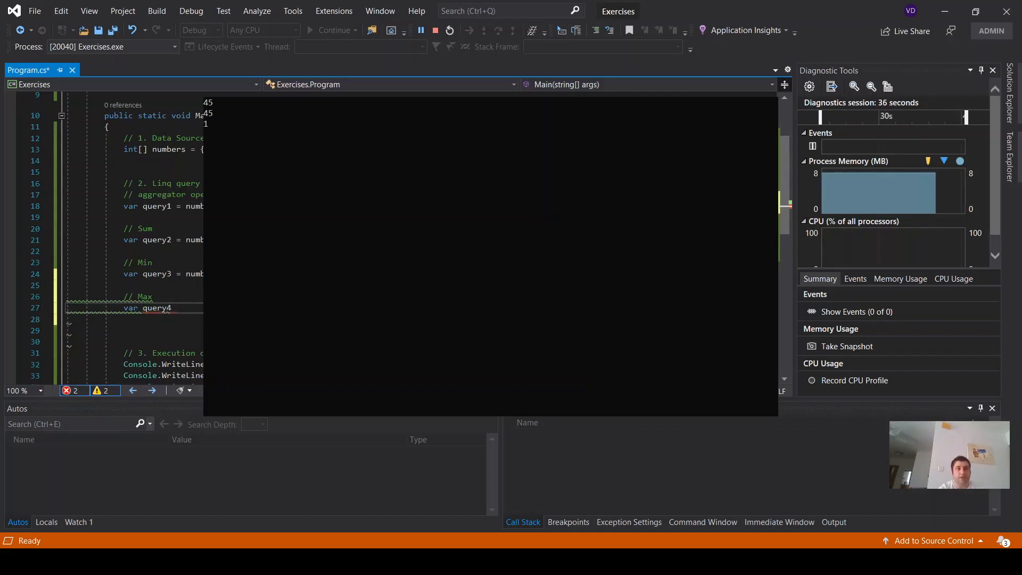
type("=num")
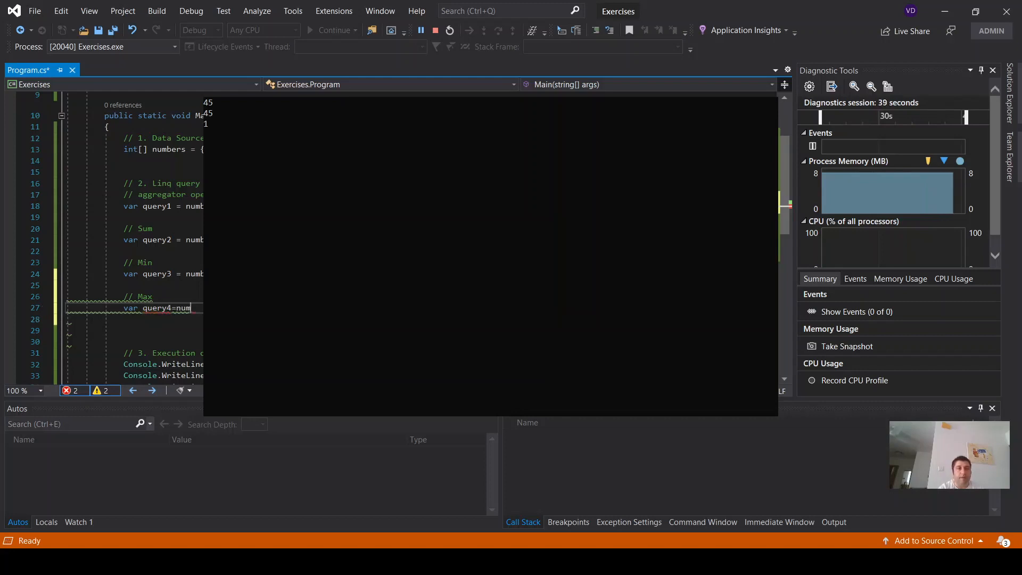
type("ber")
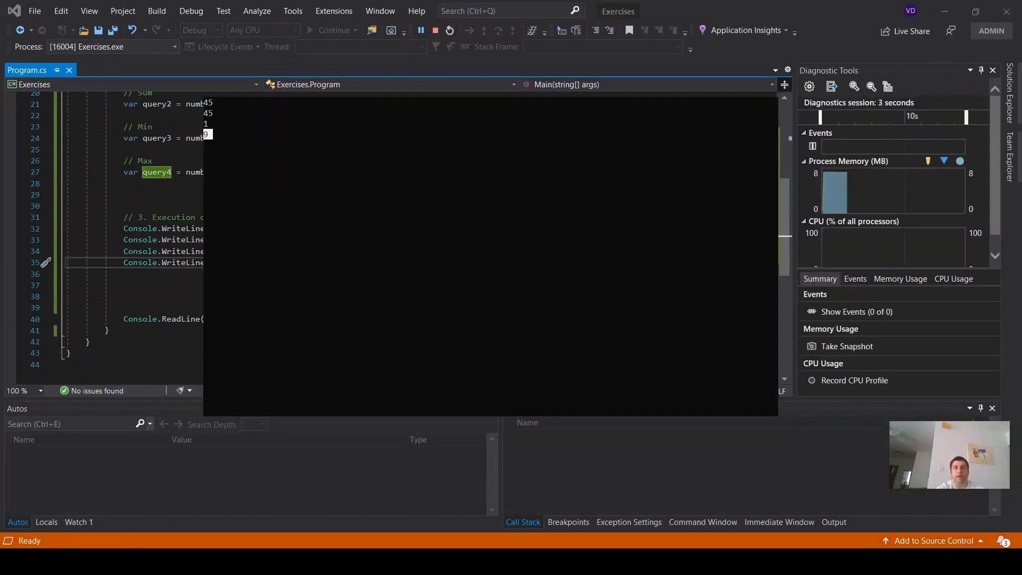
left_click(448, 30)
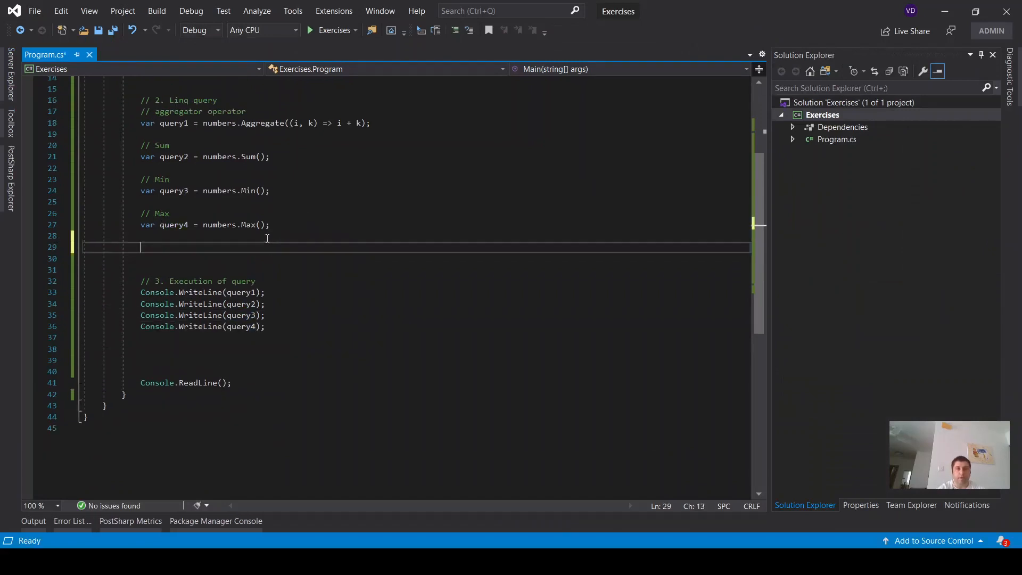
Add // Count with query5 = numbers.Count(), then run and stop the program.
type("//")
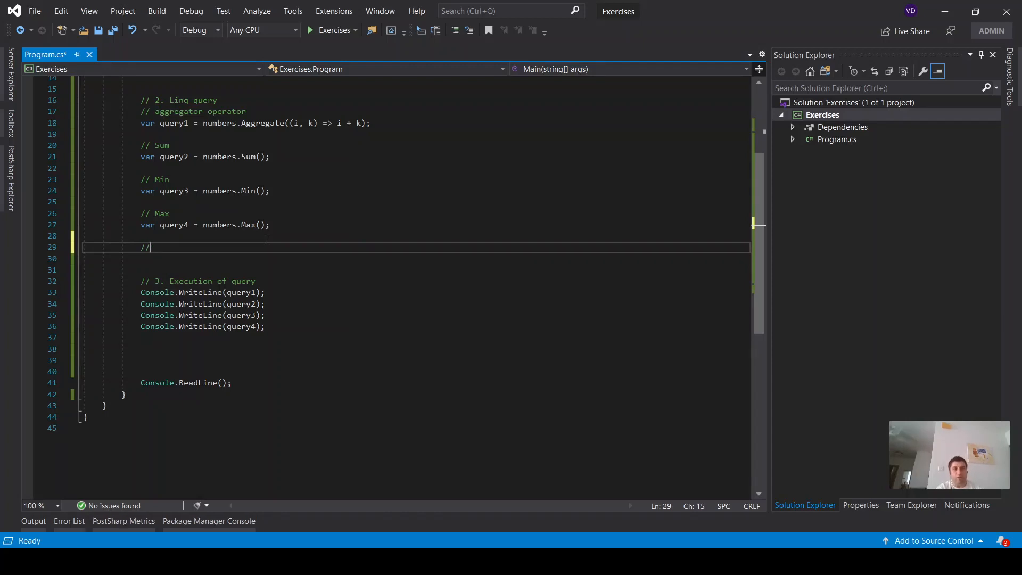
type("Count")
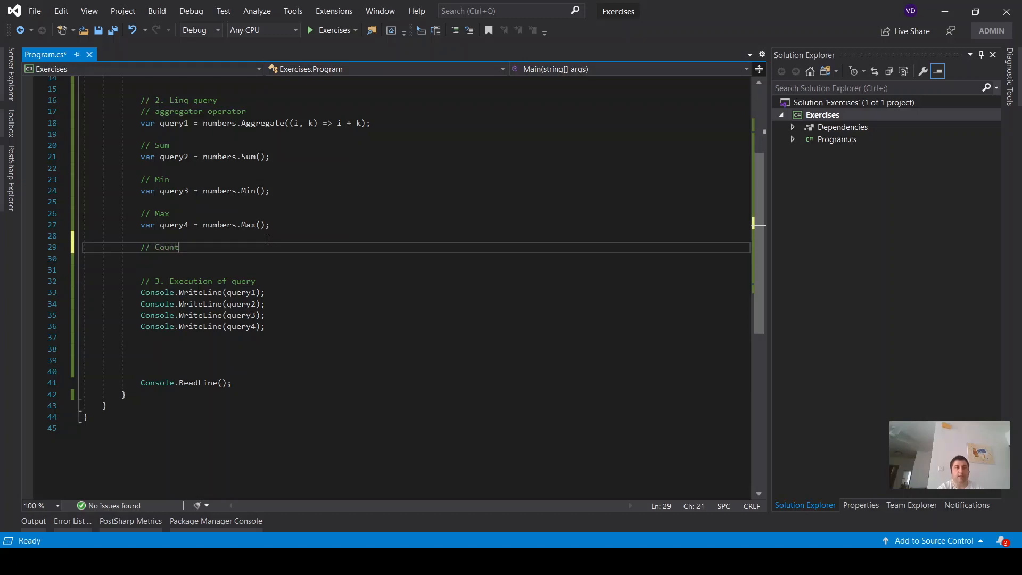
left_click(179, 326)
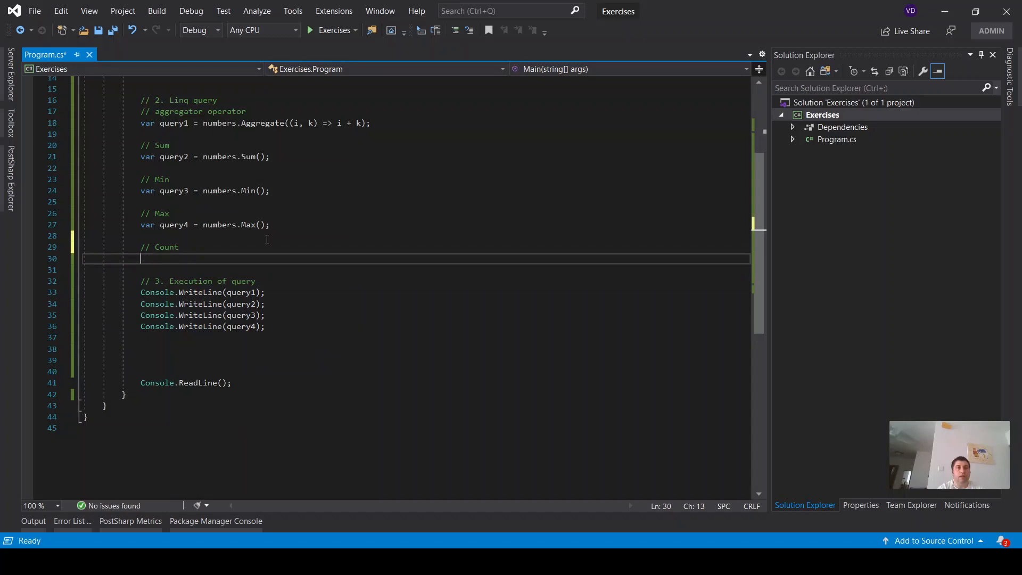
type("var")
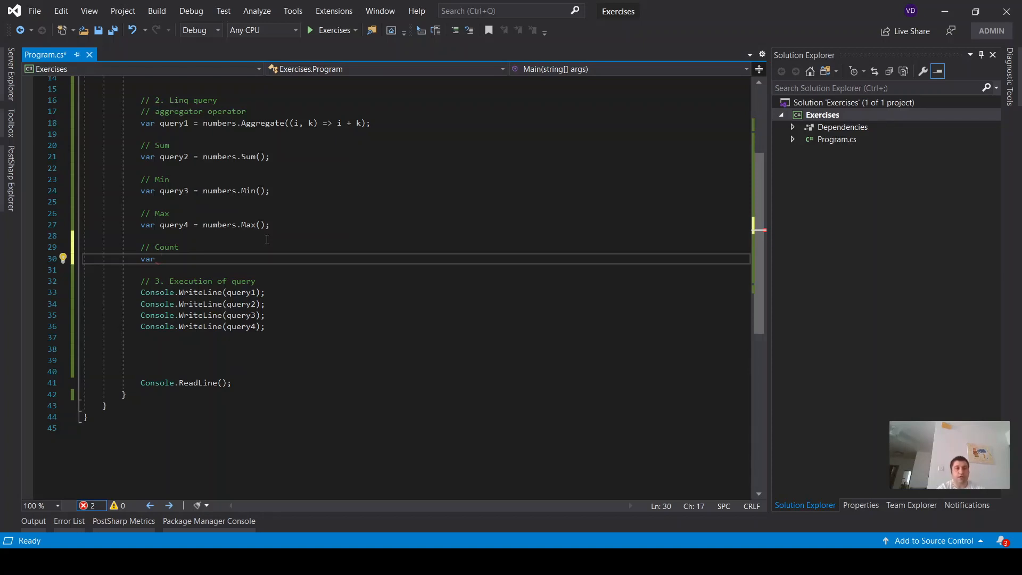
type("query5")
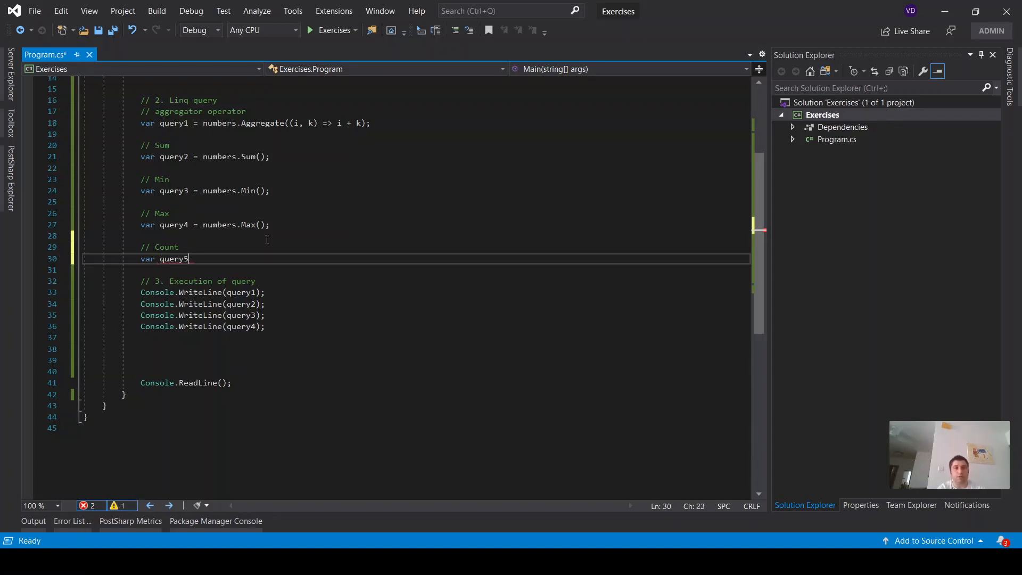
type("=num")
left_click(446, 337)
type("Console.WriteLine(query5);")
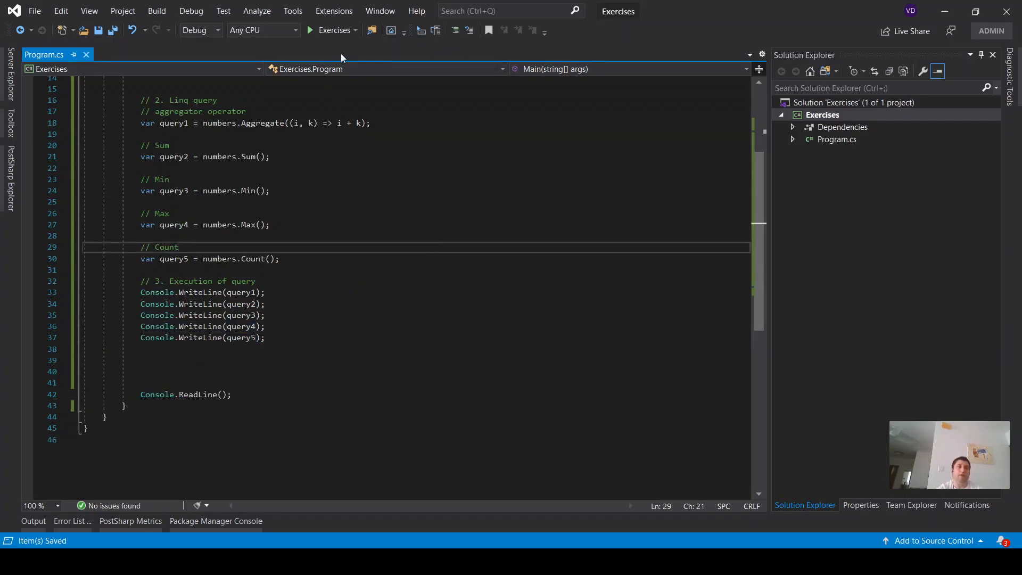
left_click(310, 30)
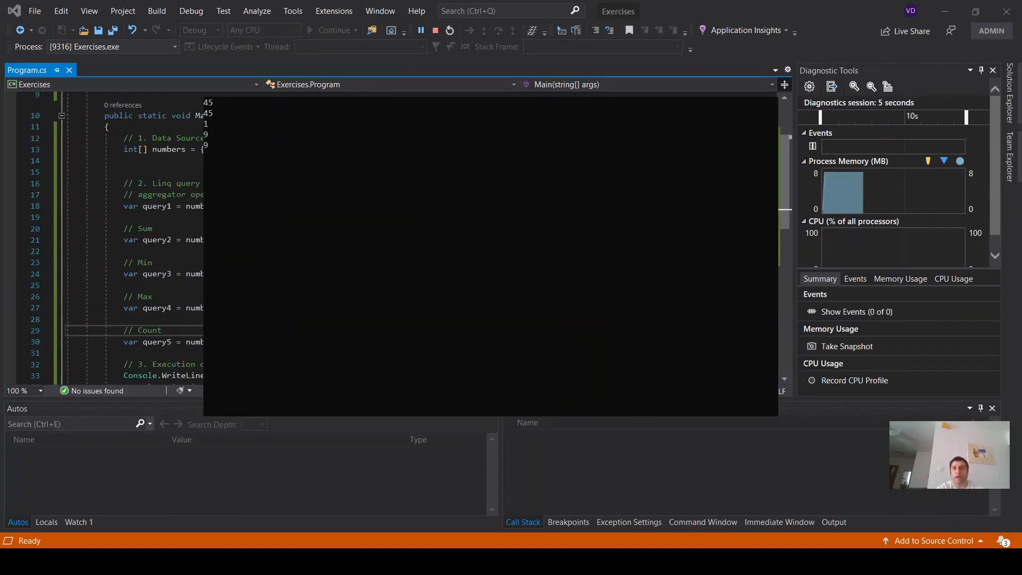
left_click(436, 29)
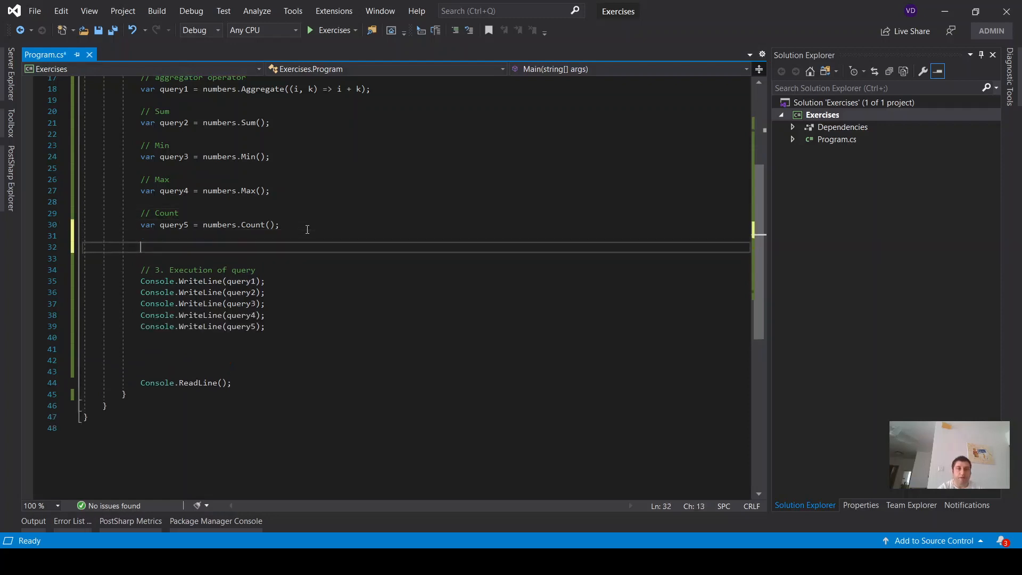
Add // Average with query6 = numbers.Average() and a Console.WriteLine line for it.
type("//")
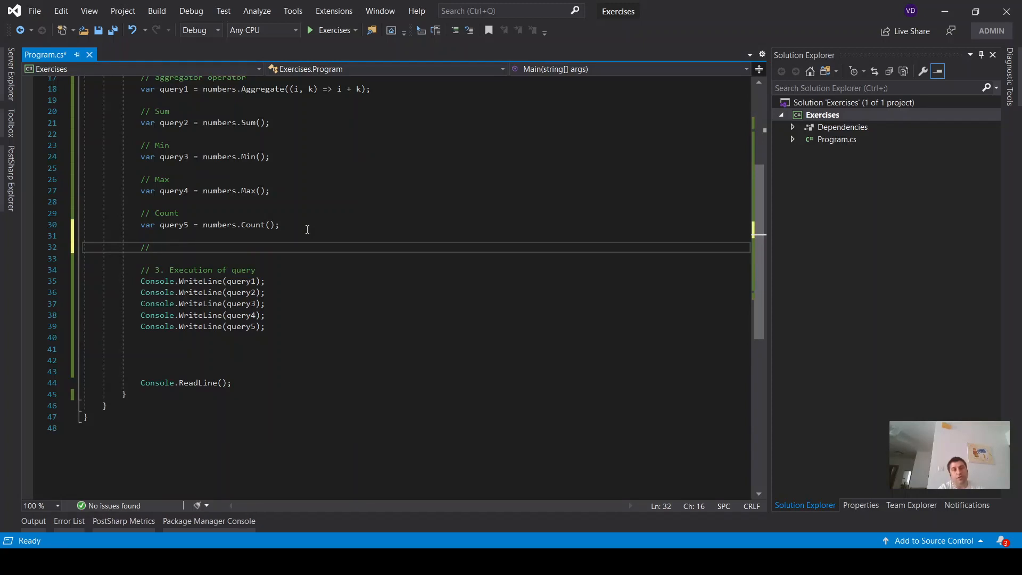
type("Average")
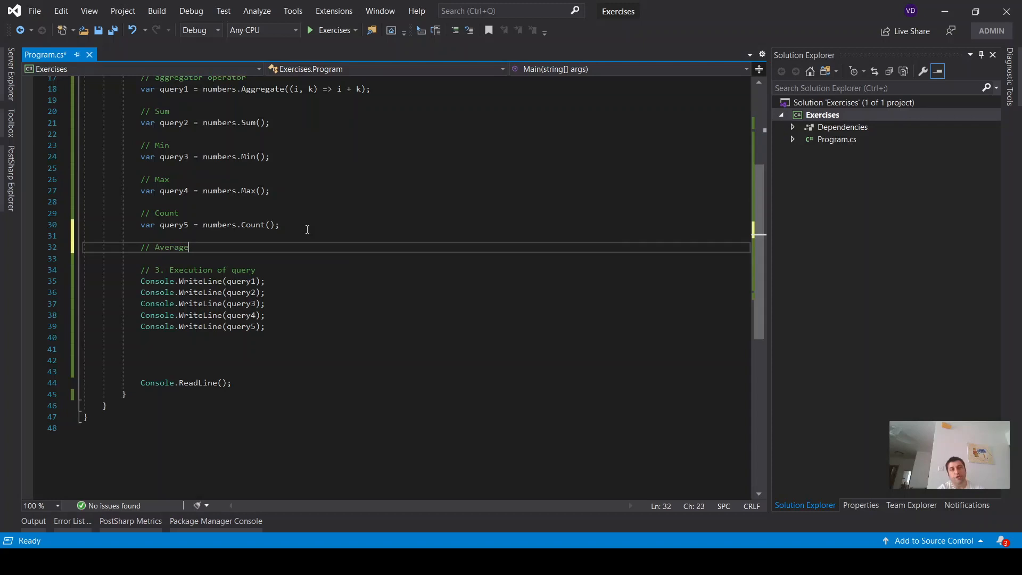
type("var q")
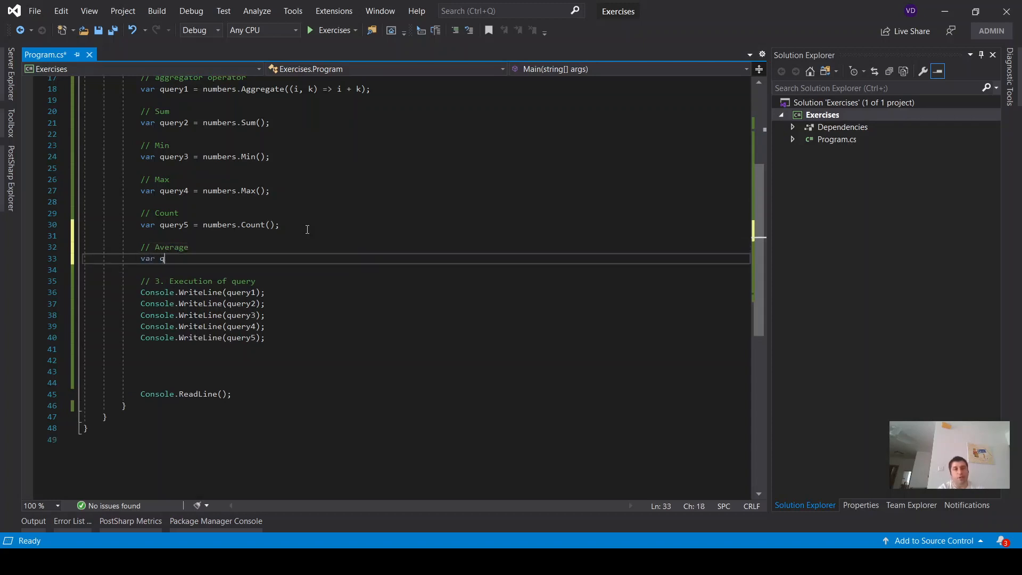
type("uery6")
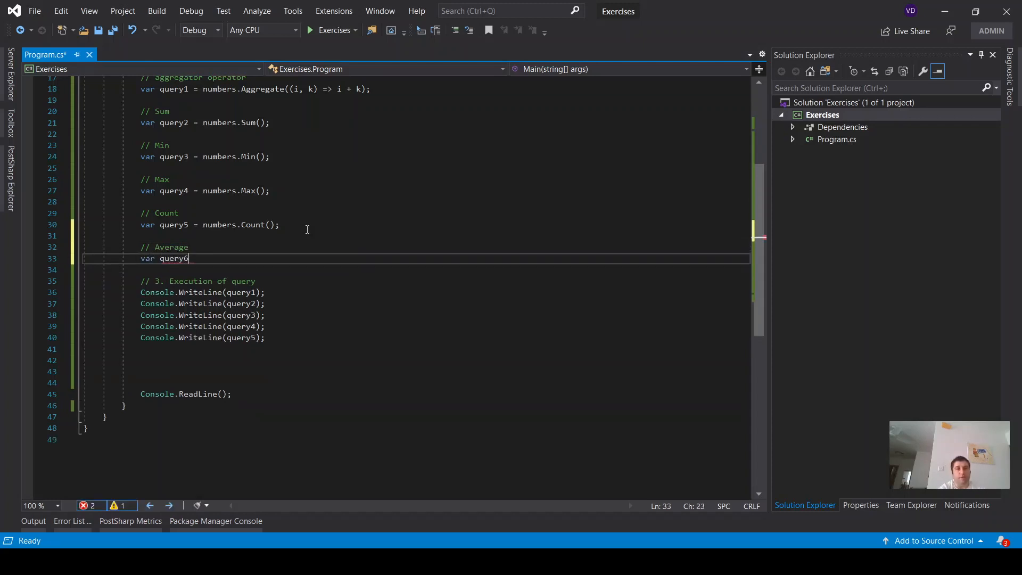
type("=num")
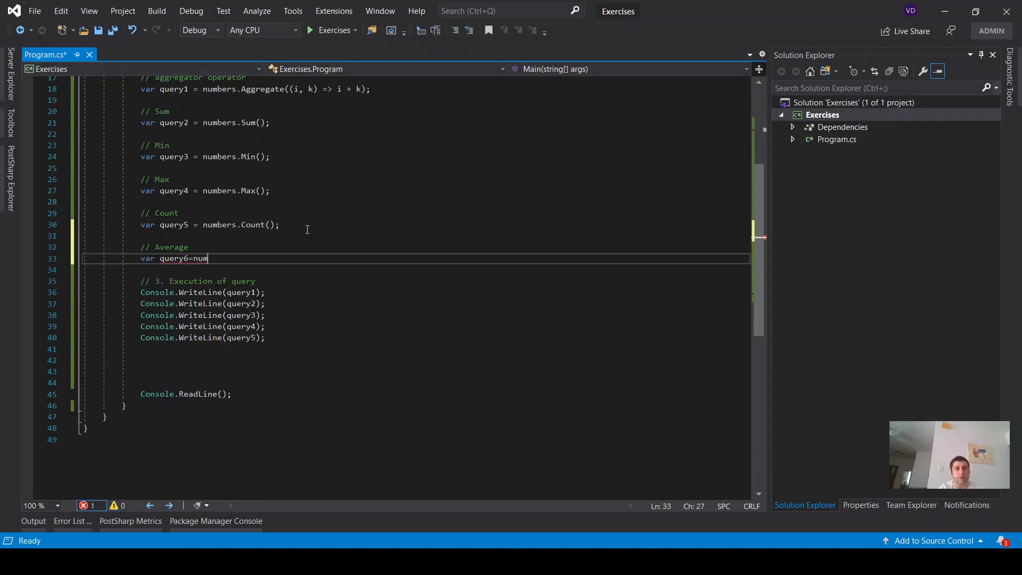
type("bers.Average();")
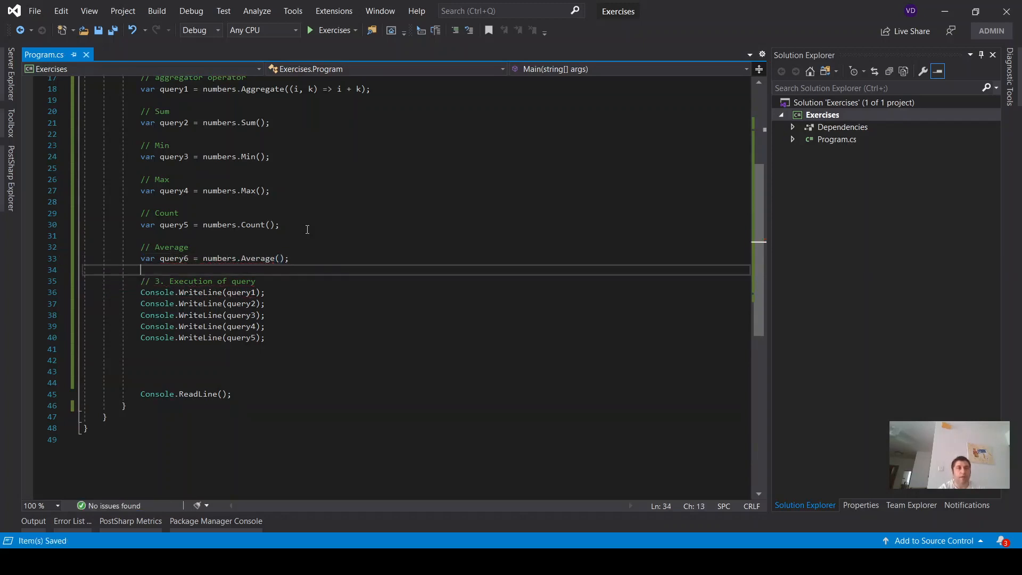
triple_click(203, 337)
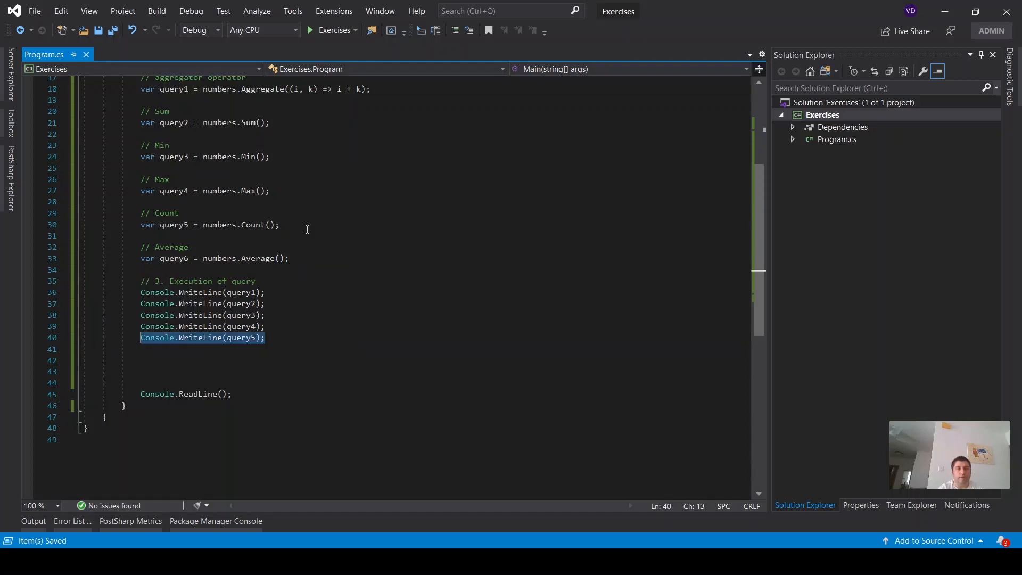
type("Console.WriteLine(query);")
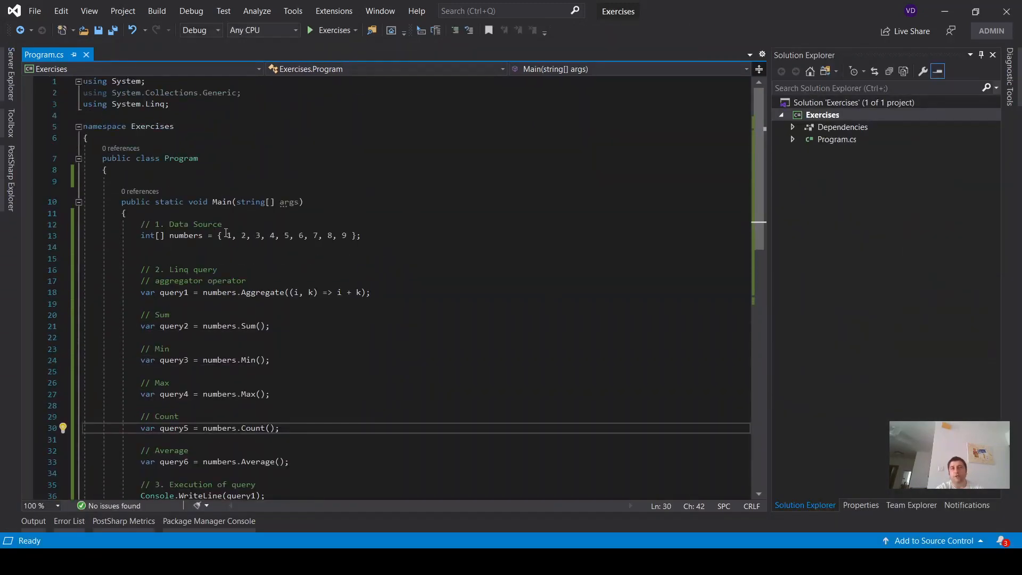
Review the array values 1 to 9, then run the program and scroll the output.
left_click_drag(227, 235, 342, 235)
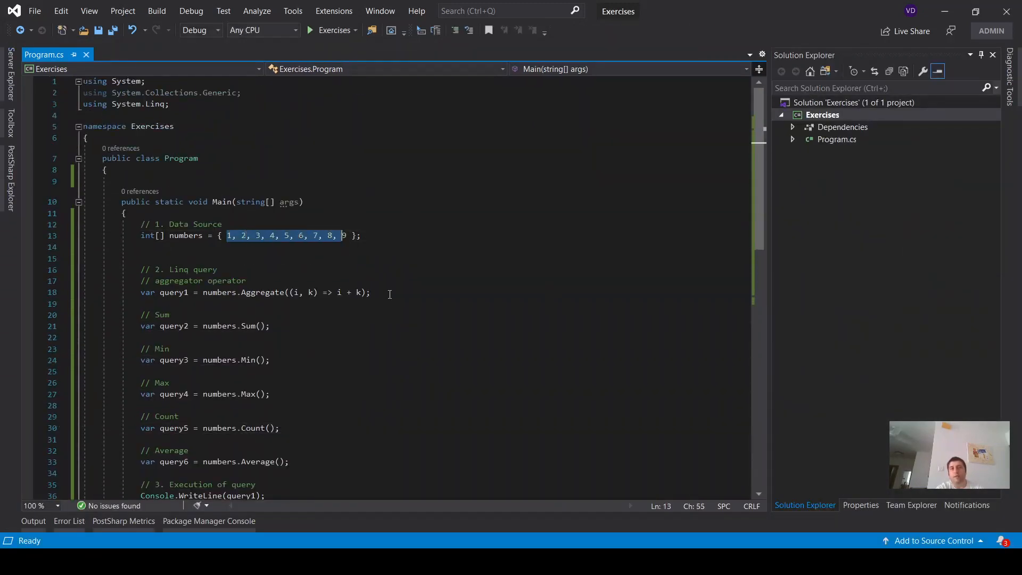
scroll("down", 3)
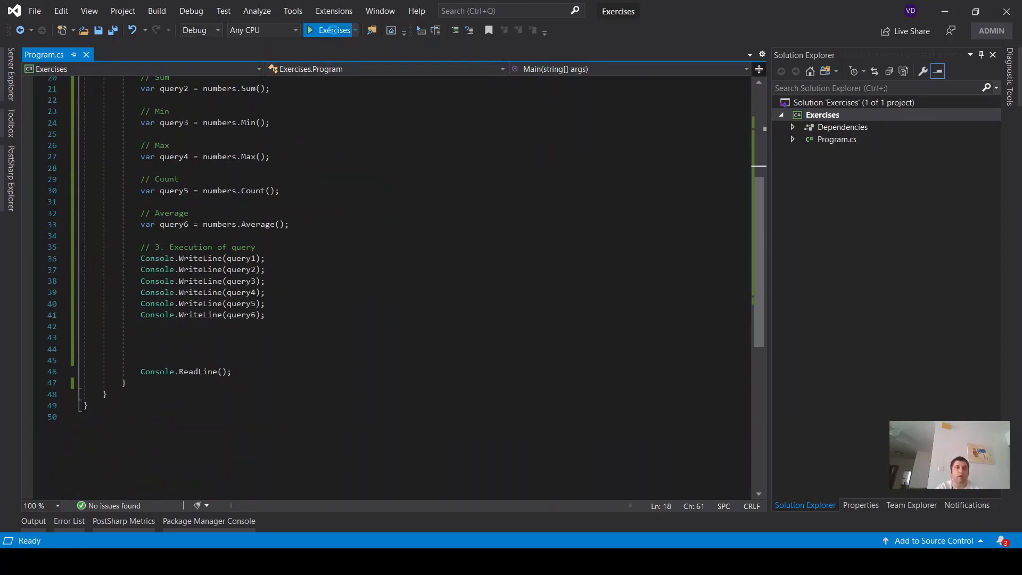
left_click(329, 30)
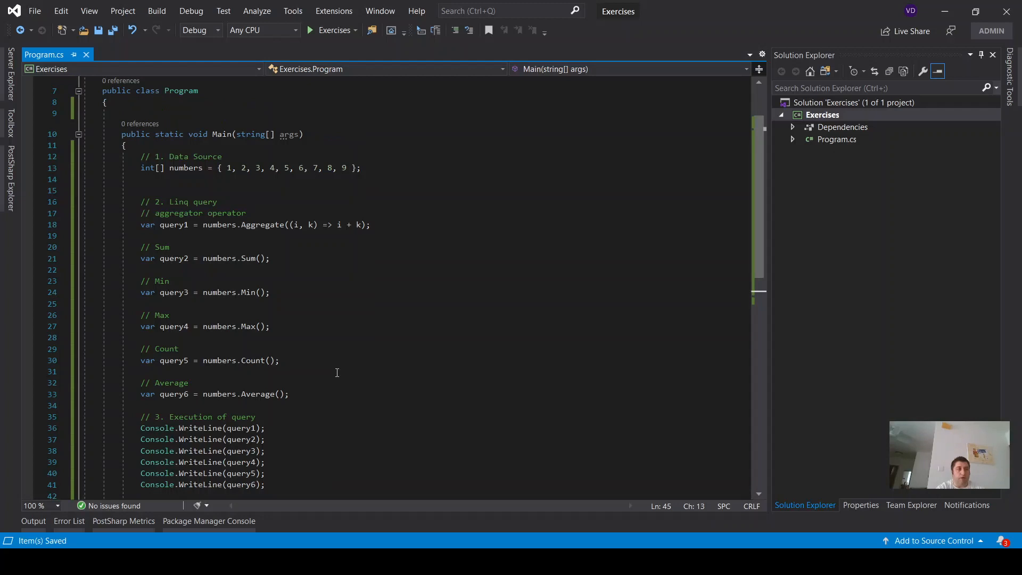
scroll("down", 3)
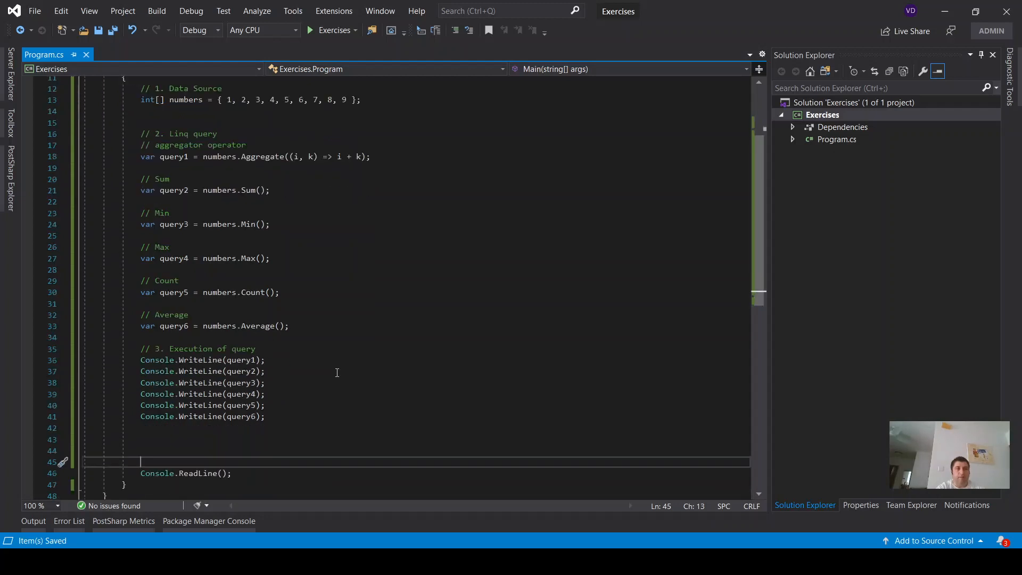